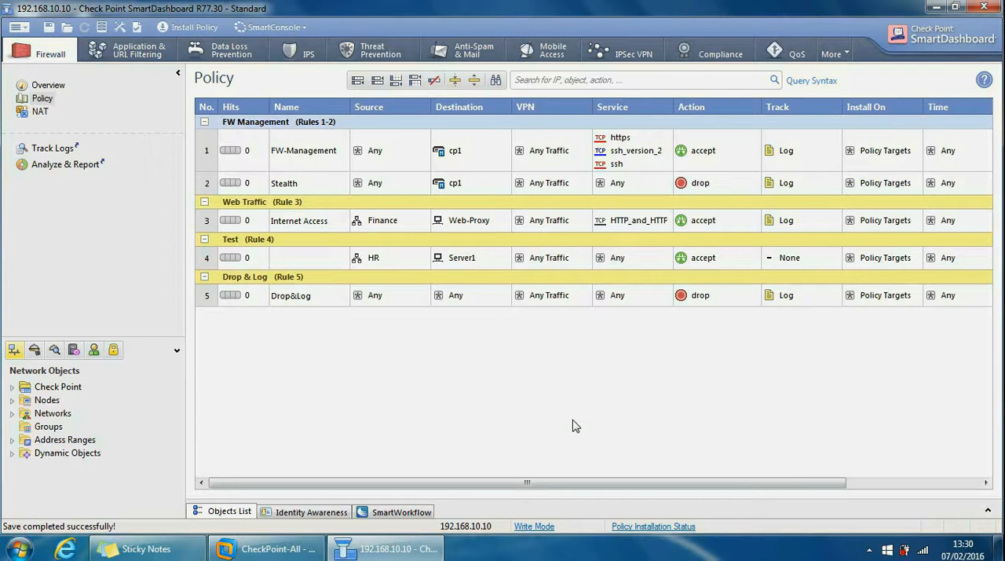
- Open Database Revision Control from the File menu
click(18, 27)
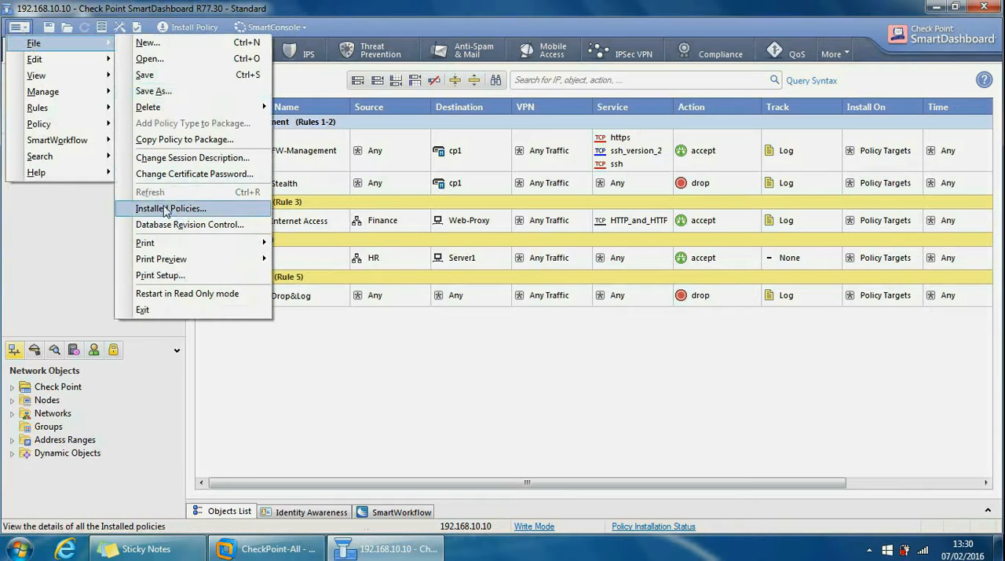
click(189, 224)
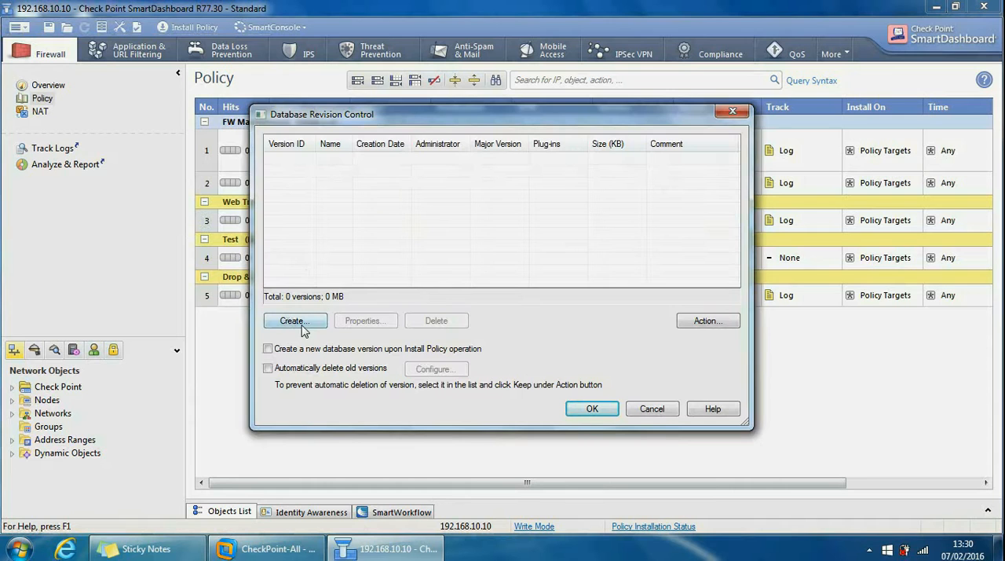
- Create version 07-02-2016, comment 'prior to an upgrade', kept from automatic deletion
click(292, 320)
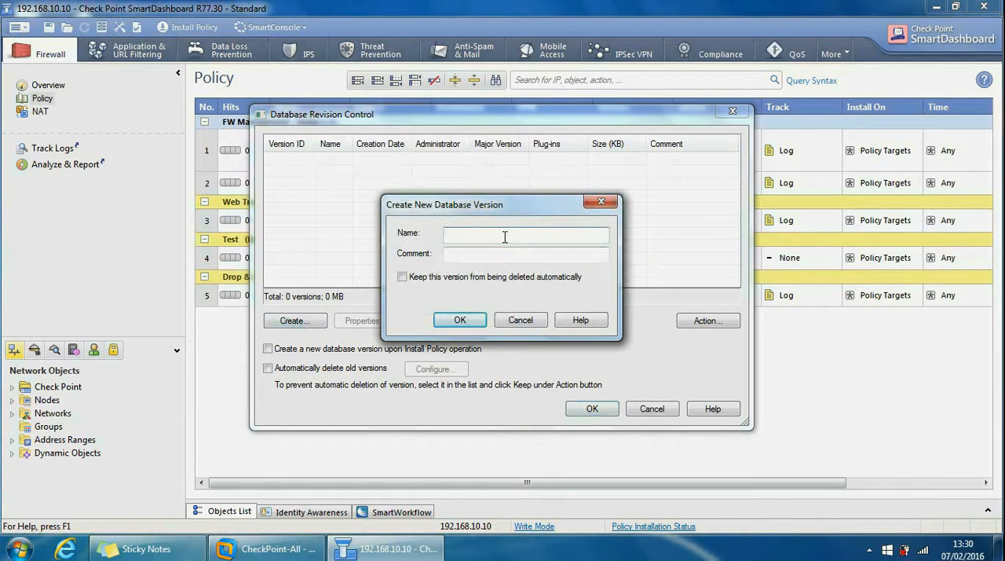
text(07-02-2016)
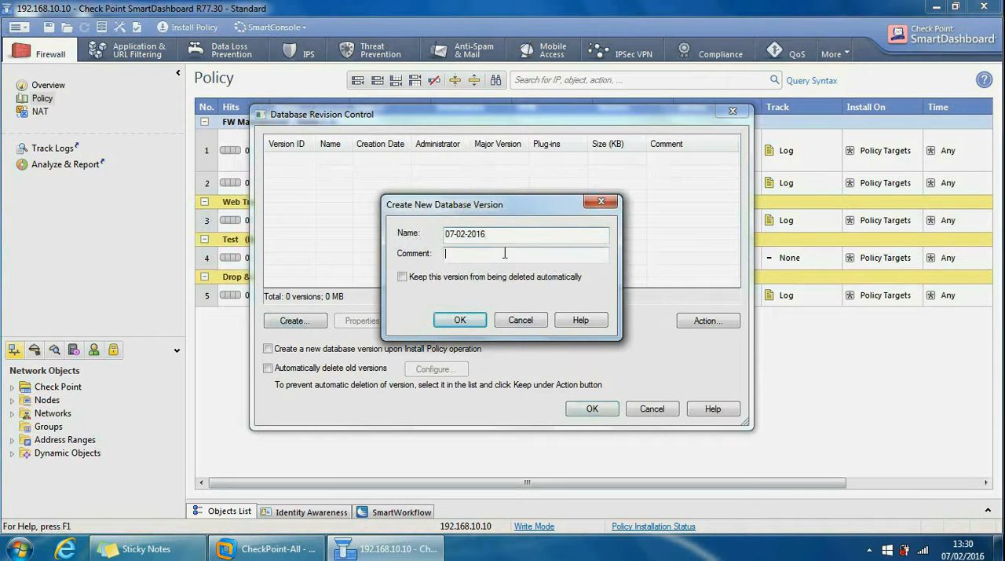
text(prior to)
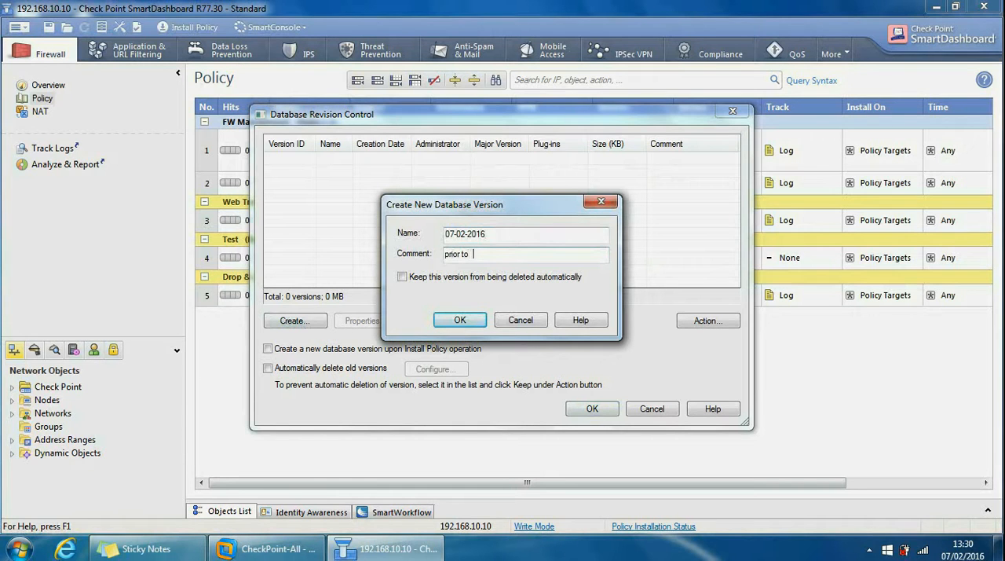
text(an upgrade)
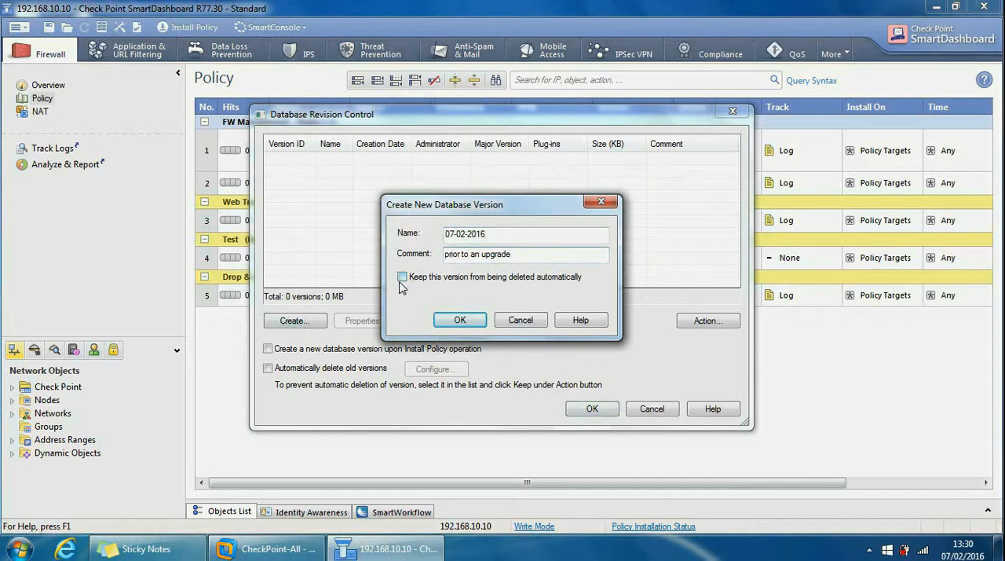
click(402, 276)
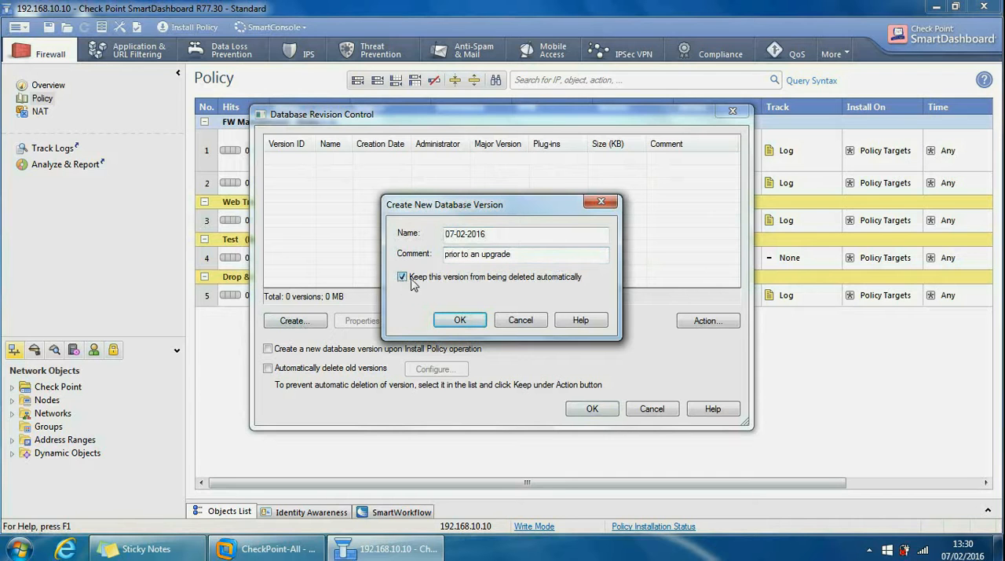
mouse_move(536, 290)
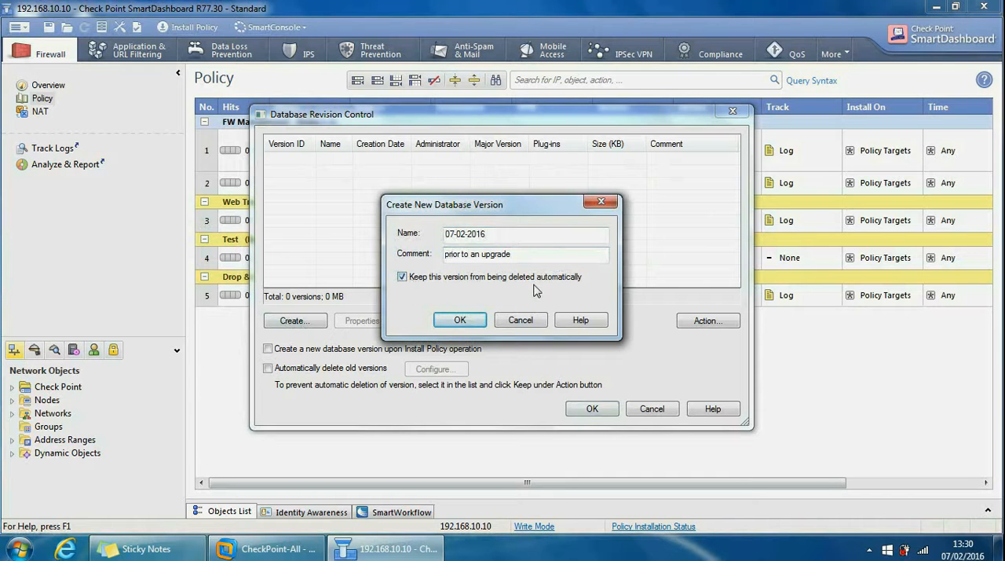
mouse_move(489, 289)
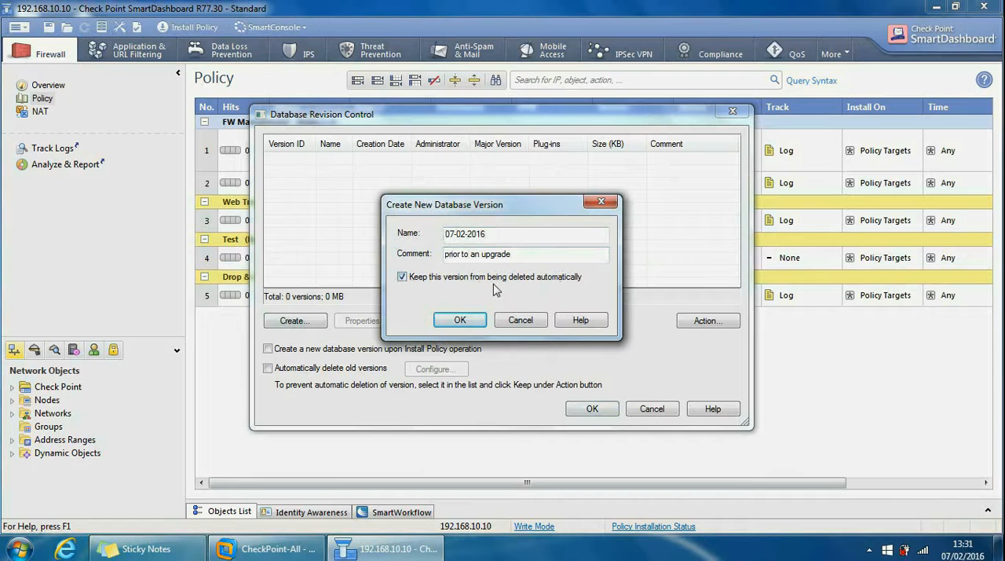
mouse_move(200, 398)
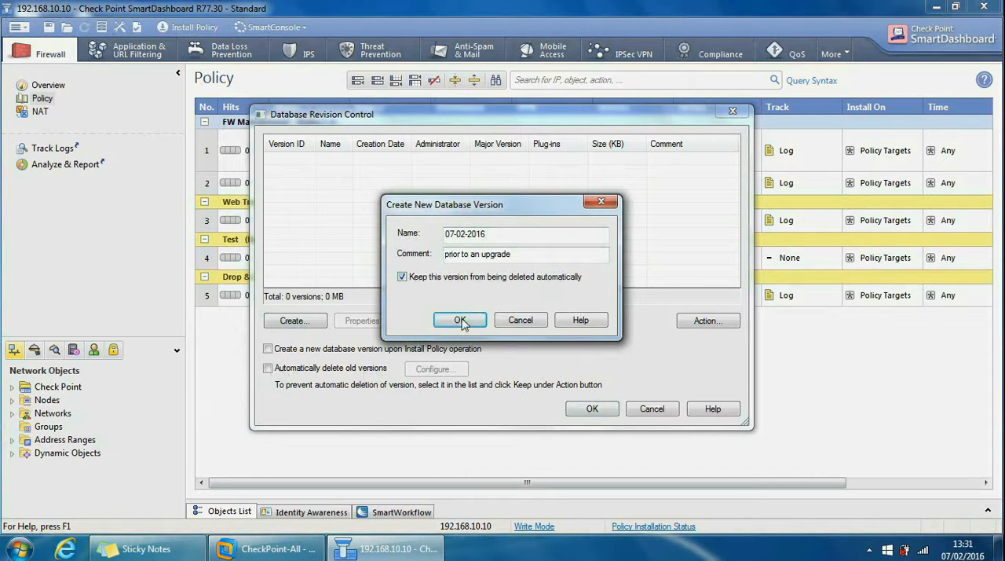
- Confirm creation so version 07-02-2016 appears in the revision list
click(460, 319)
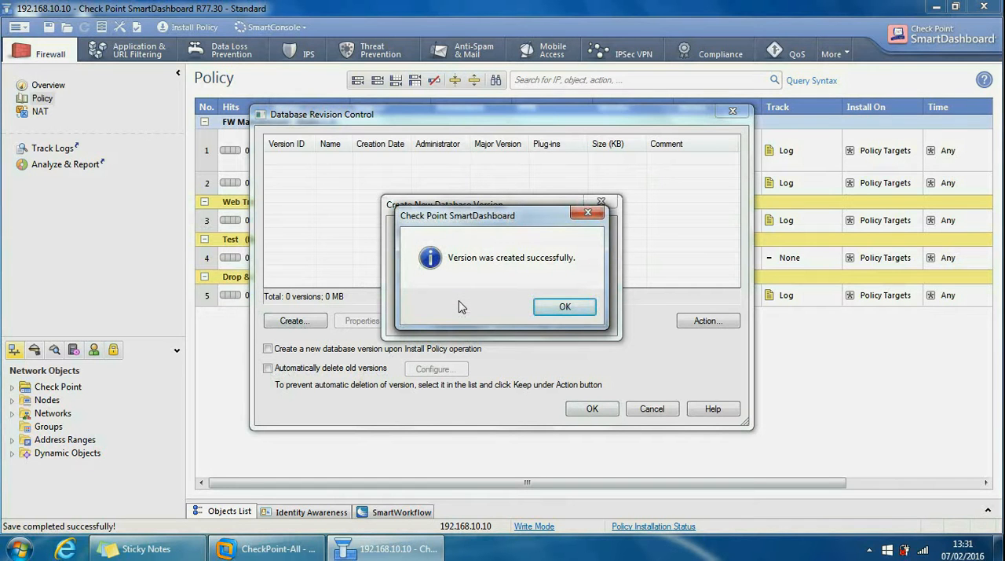
mouse_move(526, 317)
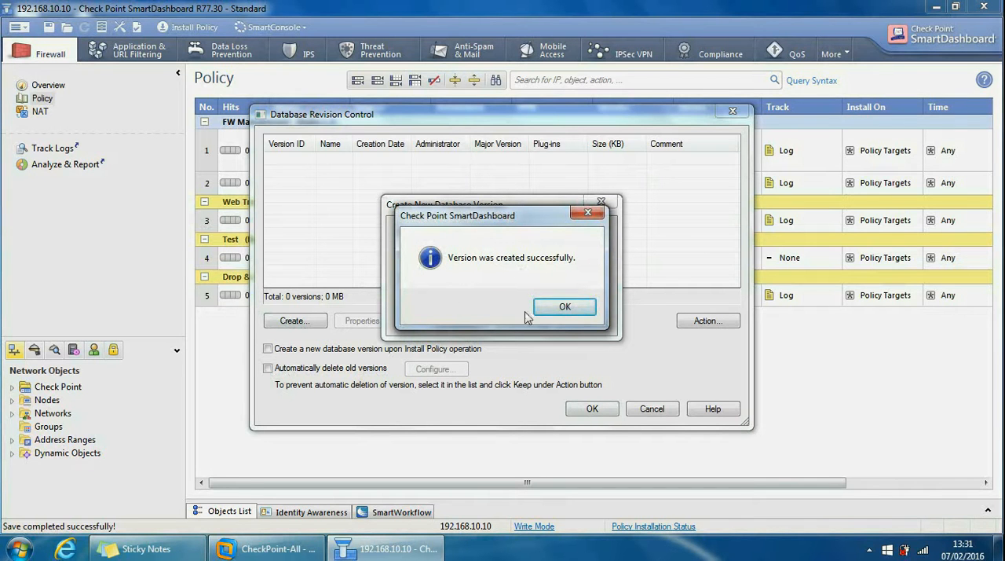
click(564, 306)
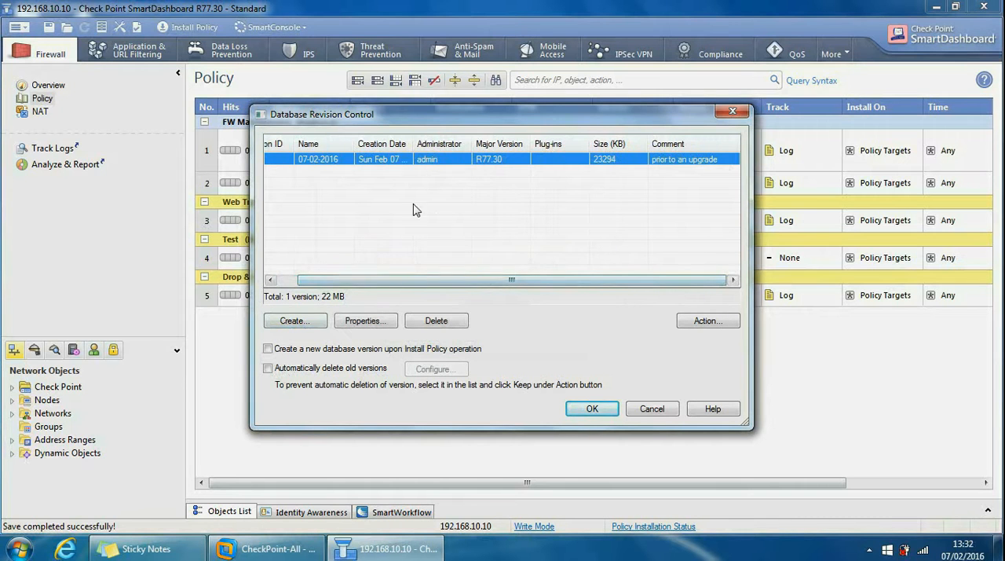
click(364, 320)
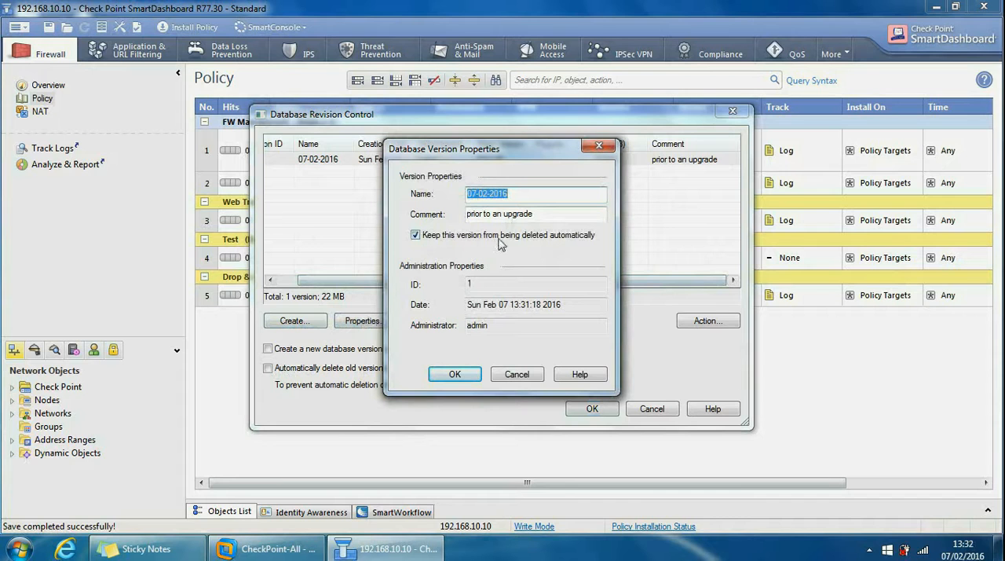
mouse_move(570, 243)
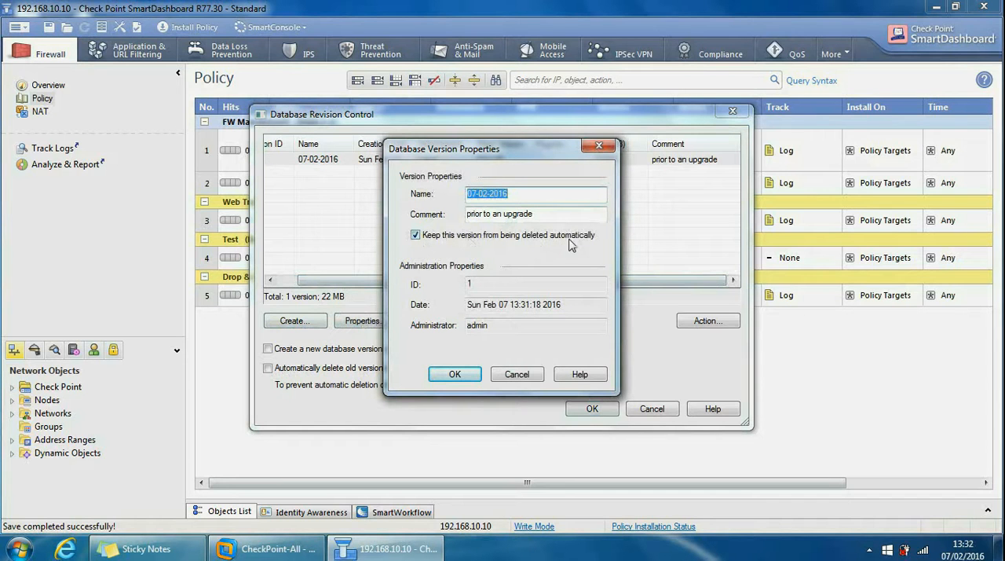
mouse_move(450, 255)
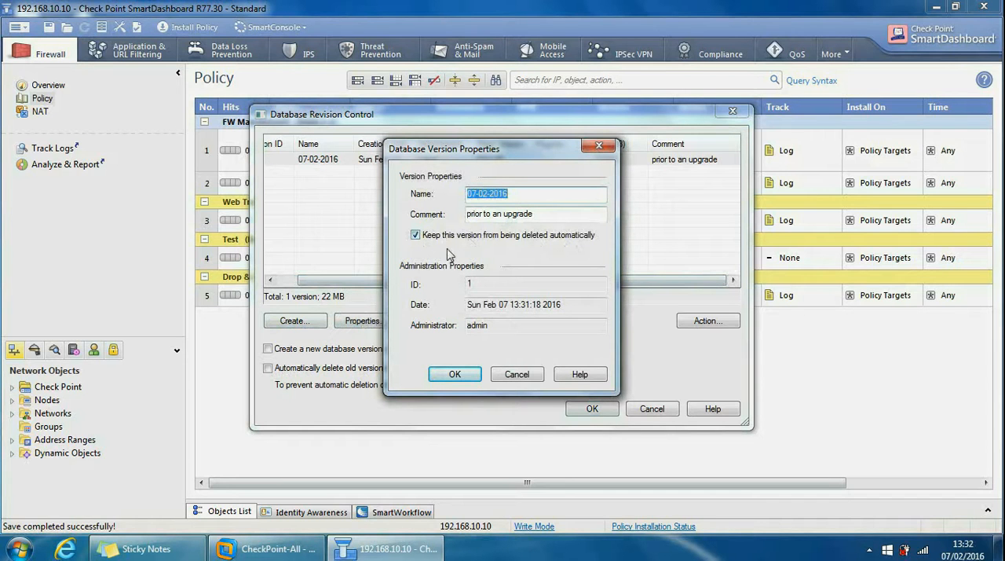
mouse_move(517, 373)
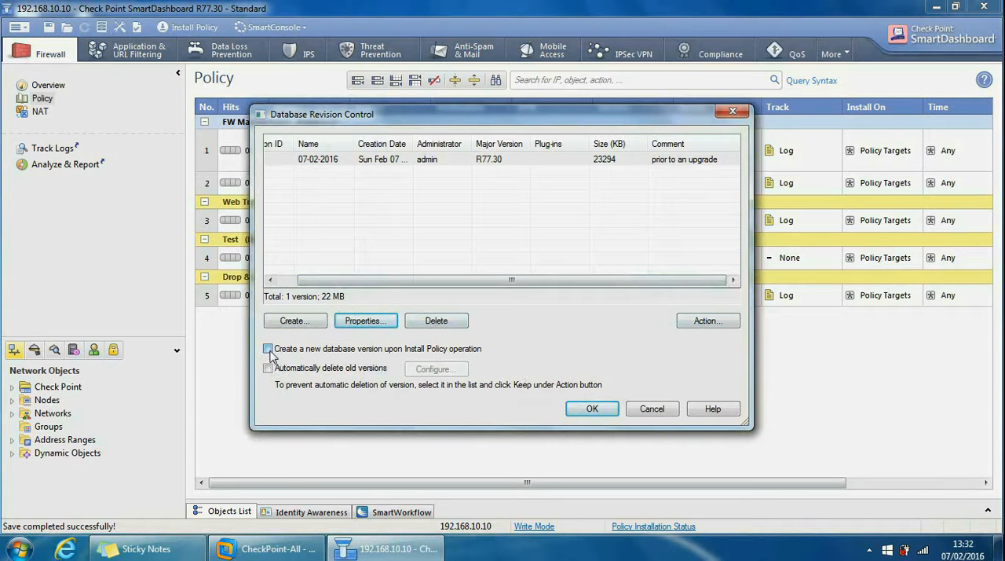
- Enable version creation on each Install Policy and automatic deletion of old versions
click(269, 348)
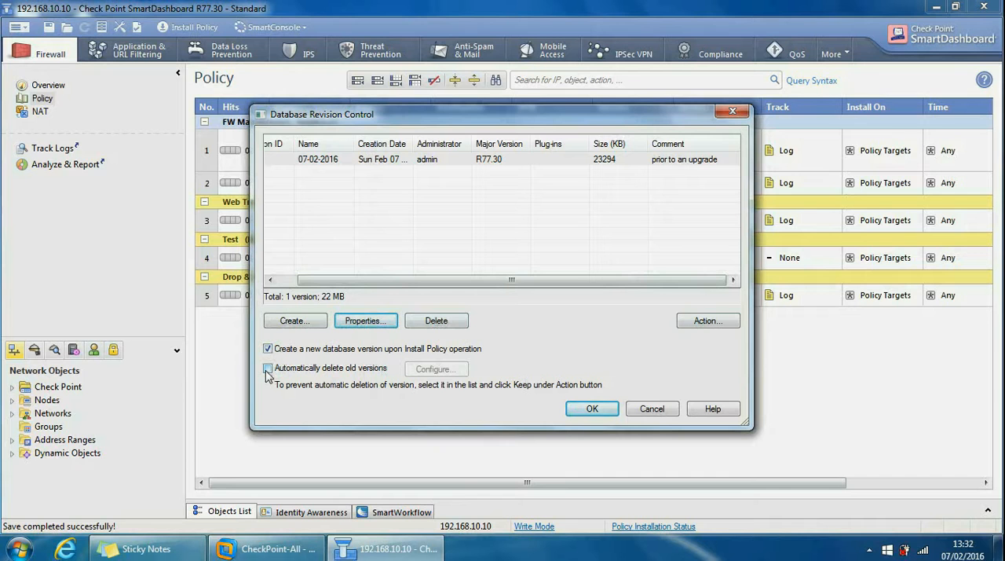
click(268, 368)
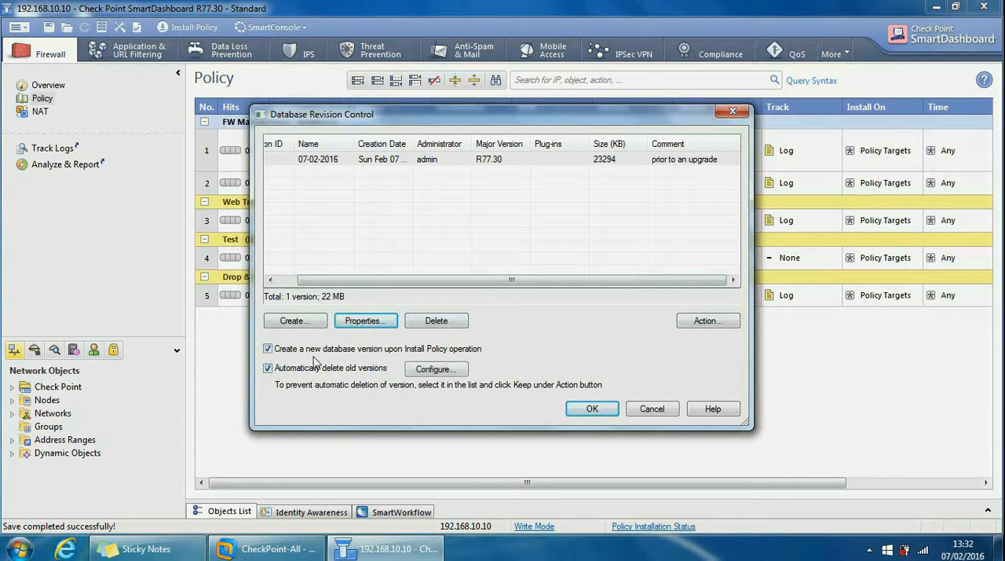
- Configure automatic deletion to delete versions older than 50 versions
click(436, 368)
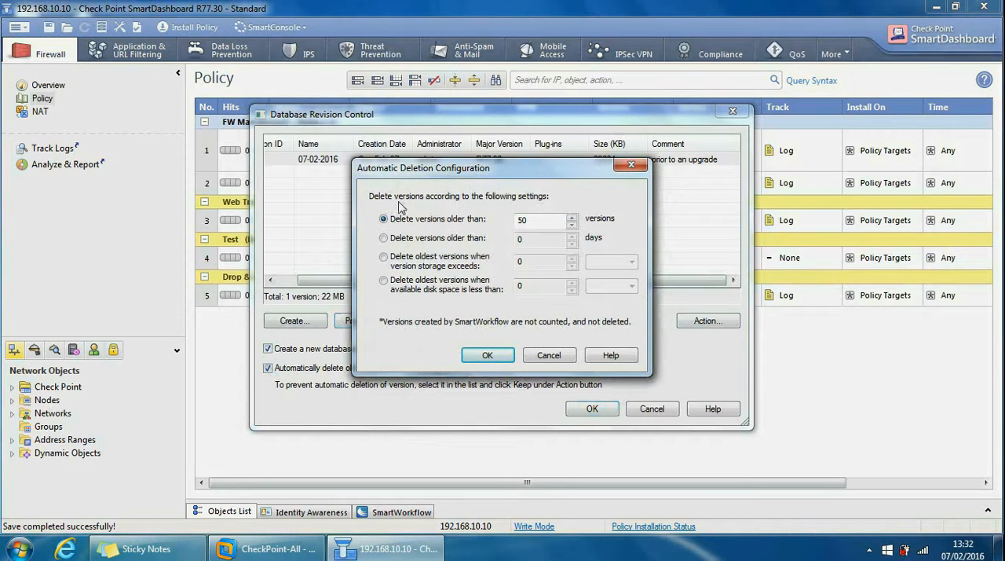
mouse_move(482, 210)
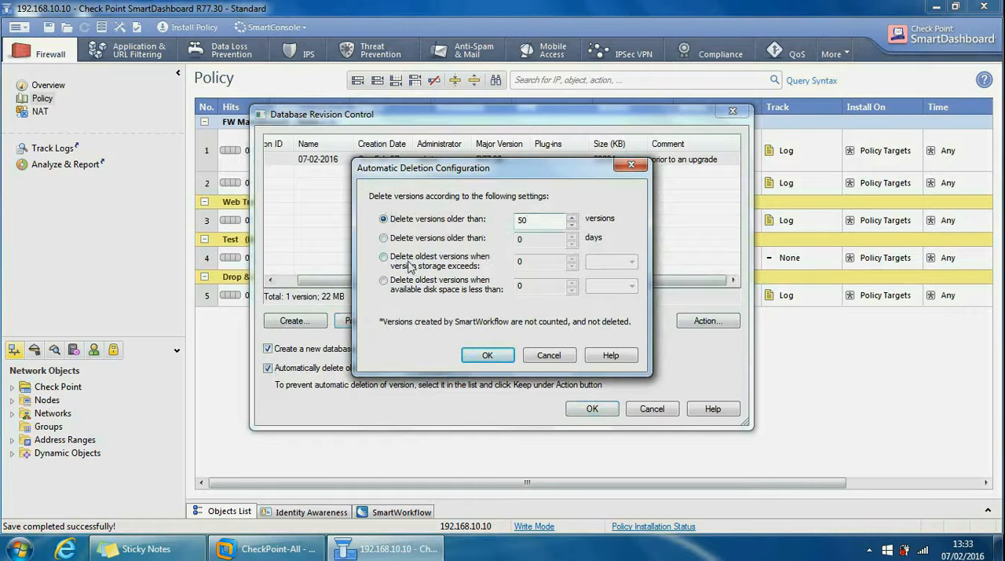
mouse_move(440, 298)
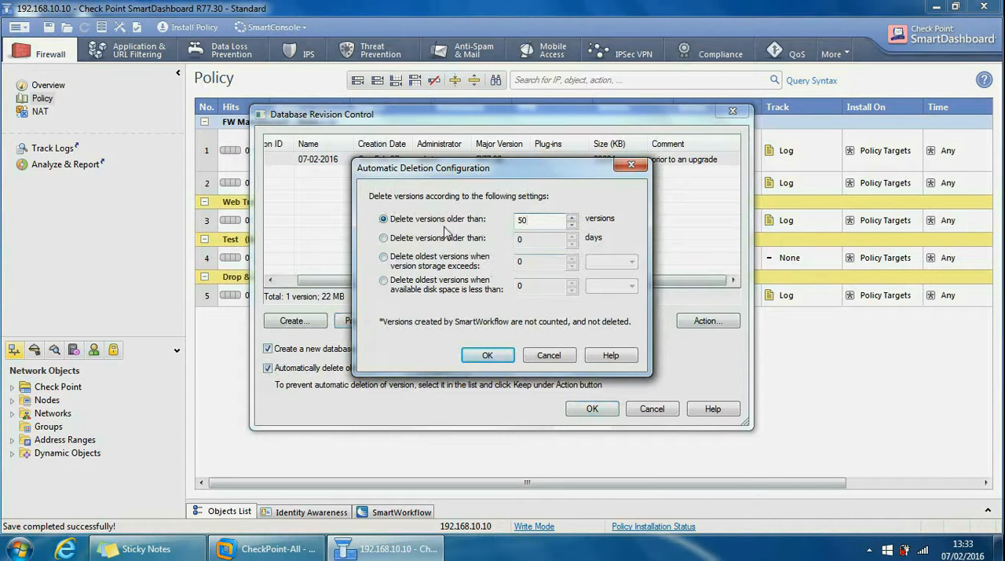
click(542, 220)
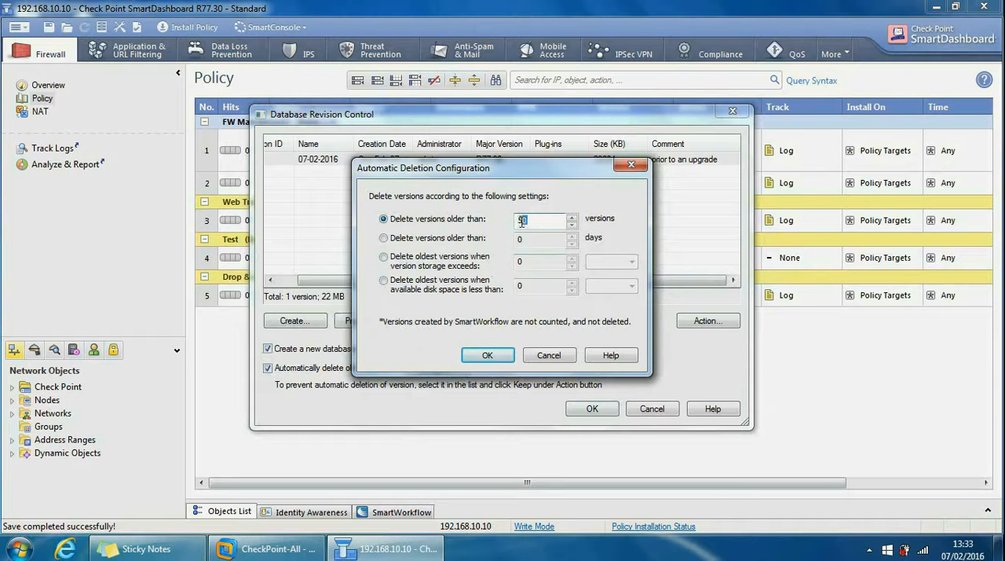
text(0)
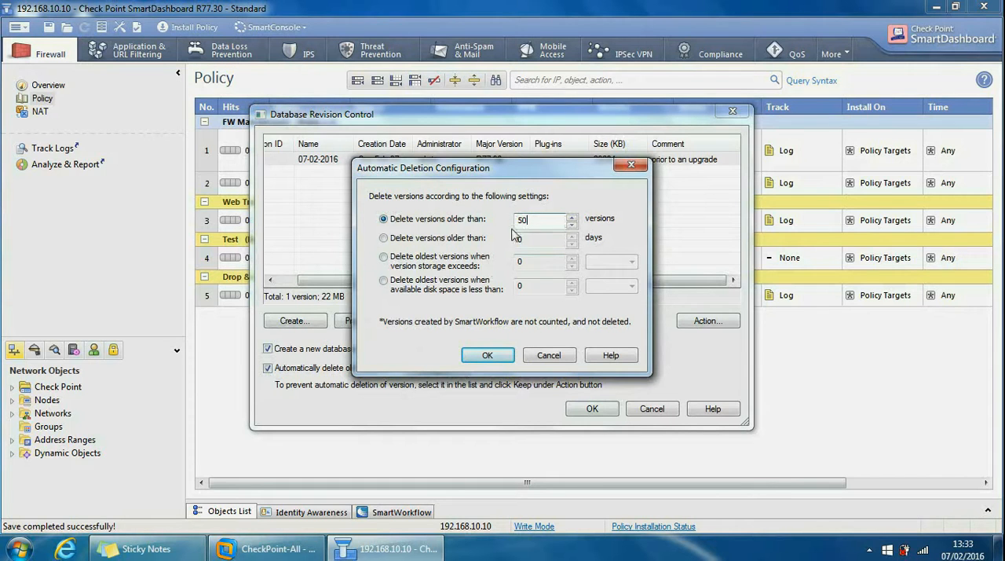
click(486, 355)
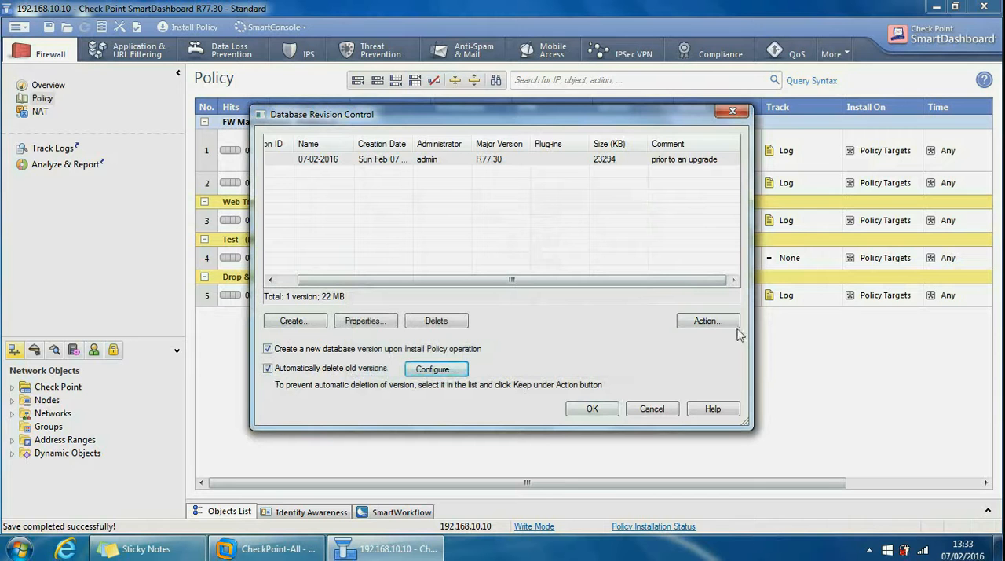
- Review the saved version's properties unchanged and apply the revision control changes
click(707, 320)
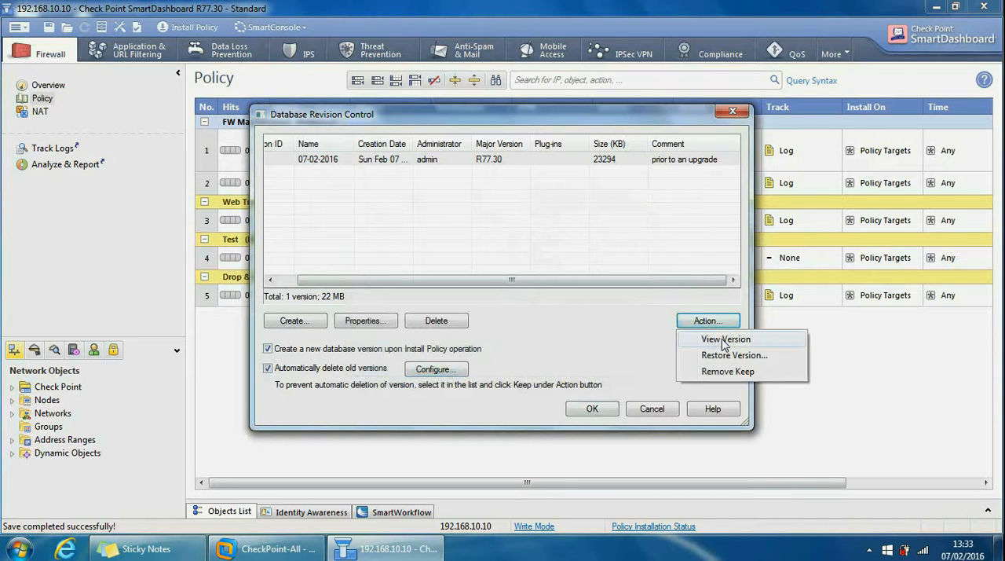
mouse_move(496, 208)
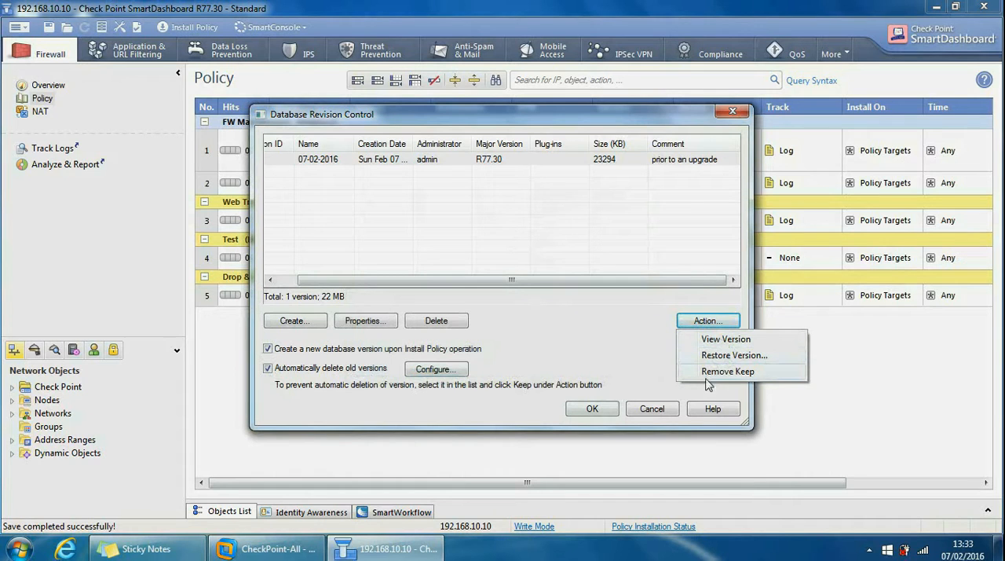
mouse_move(734, 379)
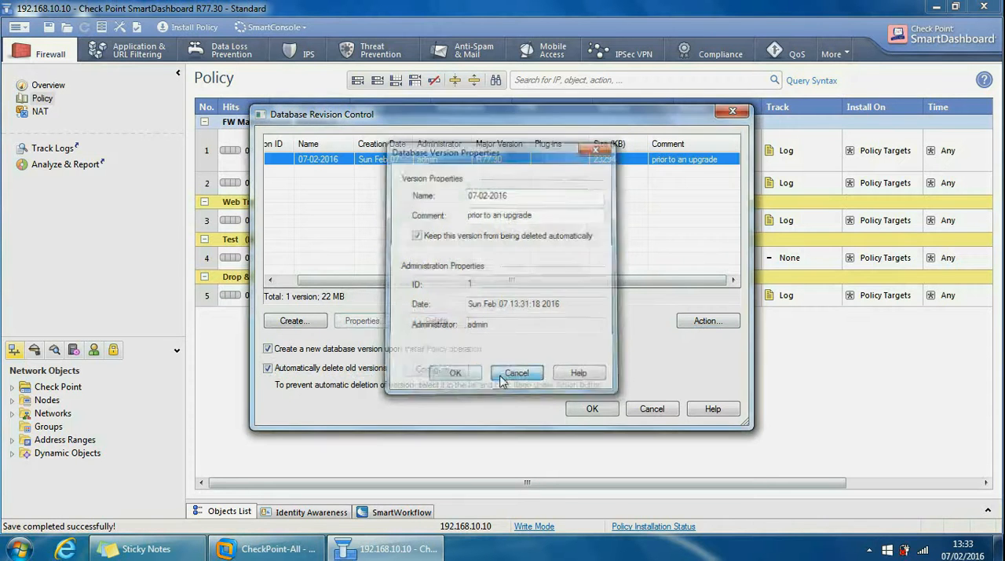
click(516, 373)
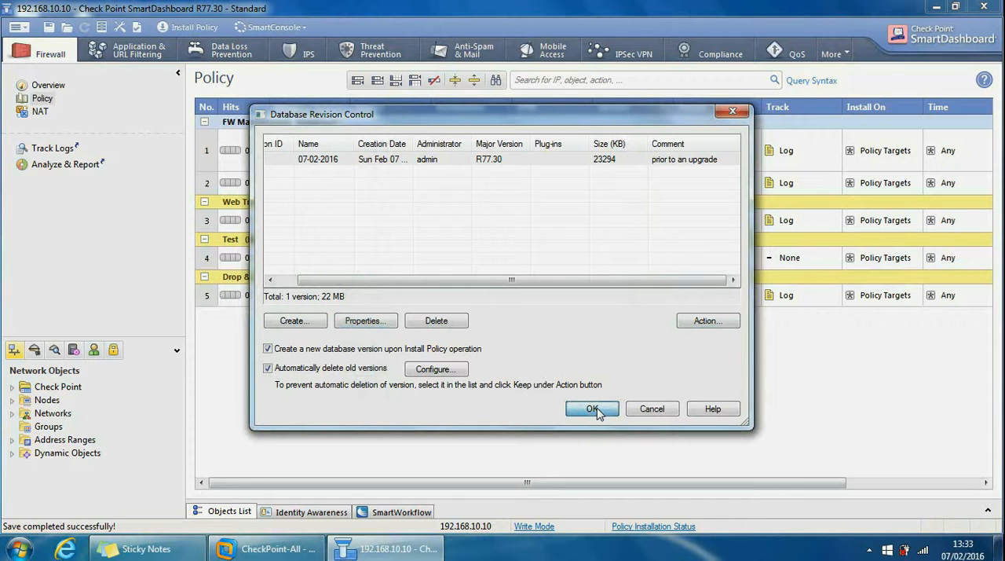
click(592, 409)
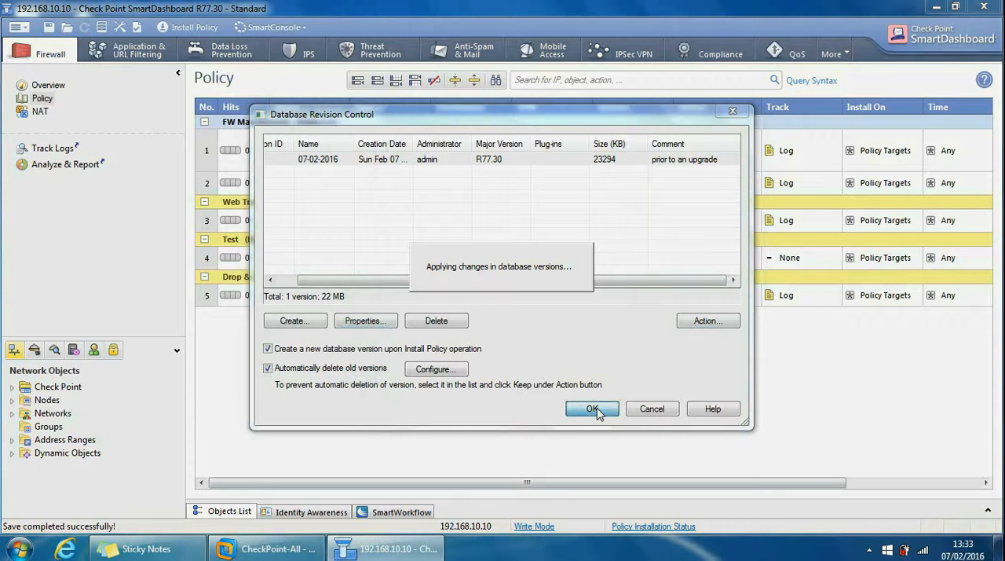
click(592, 408)
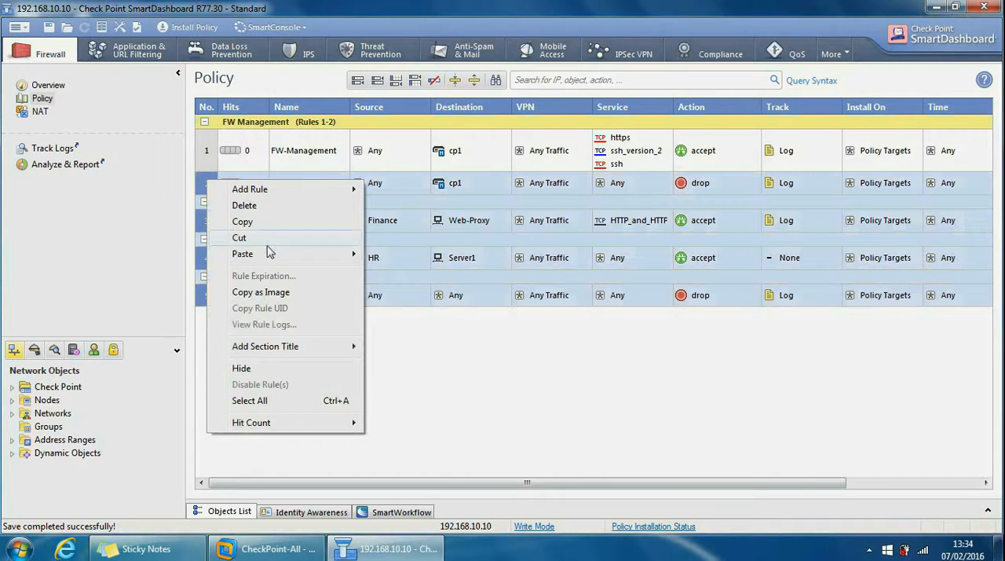
mouse_move(259, 259)
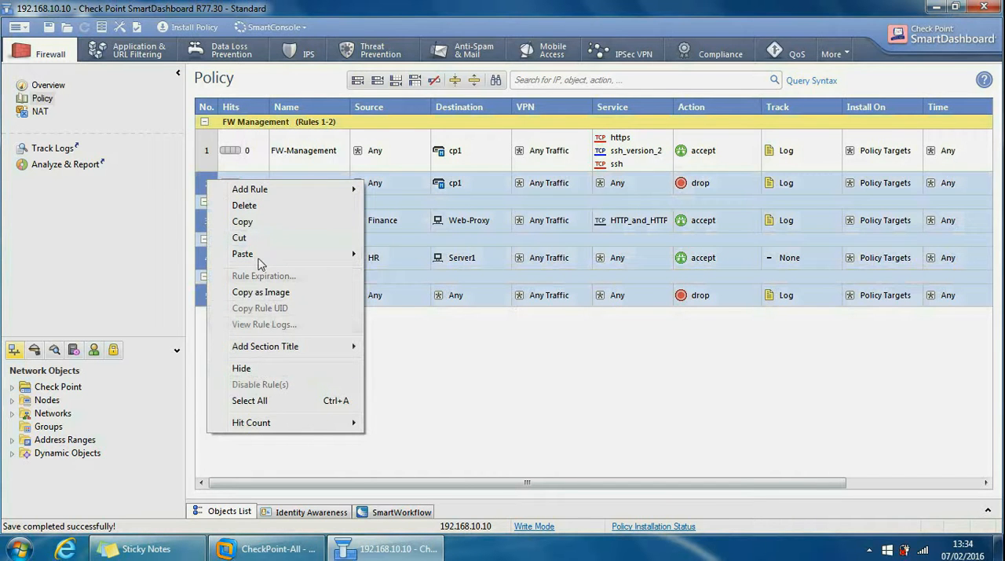
- Delete rules 2 through 5, leaving FW-Management, and save the policy
click(244, 205)
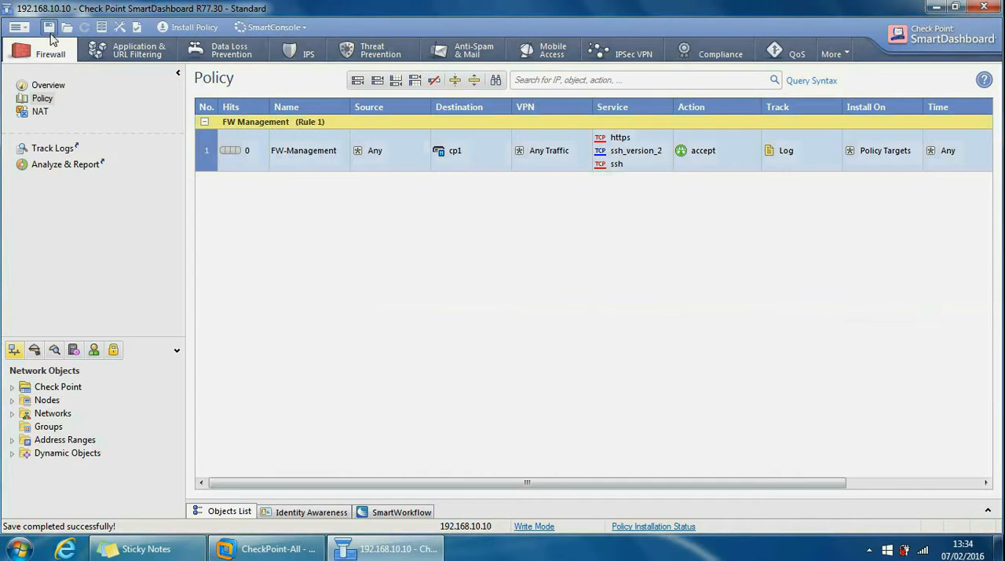
click(49, 27)
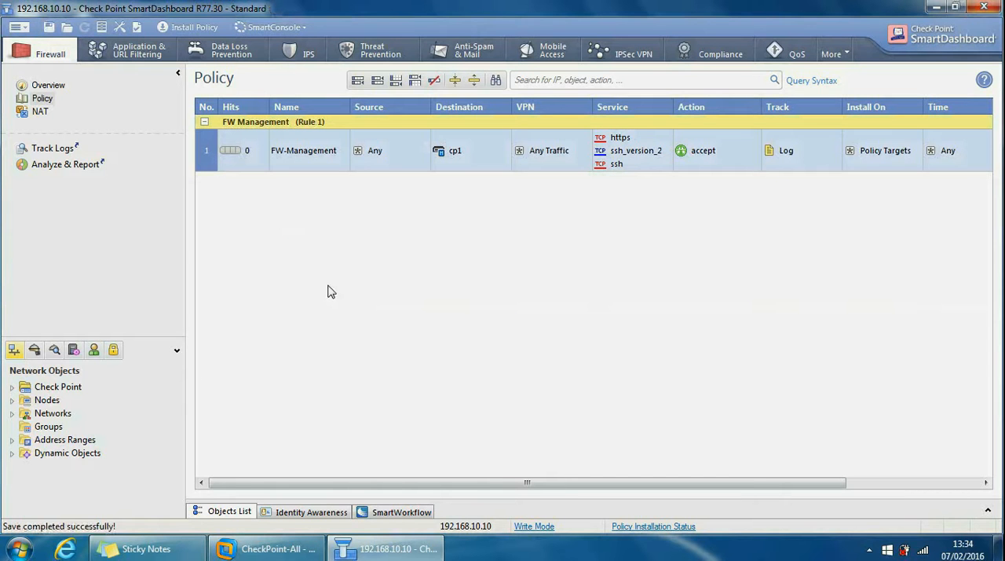
mouse_move(44, 385)
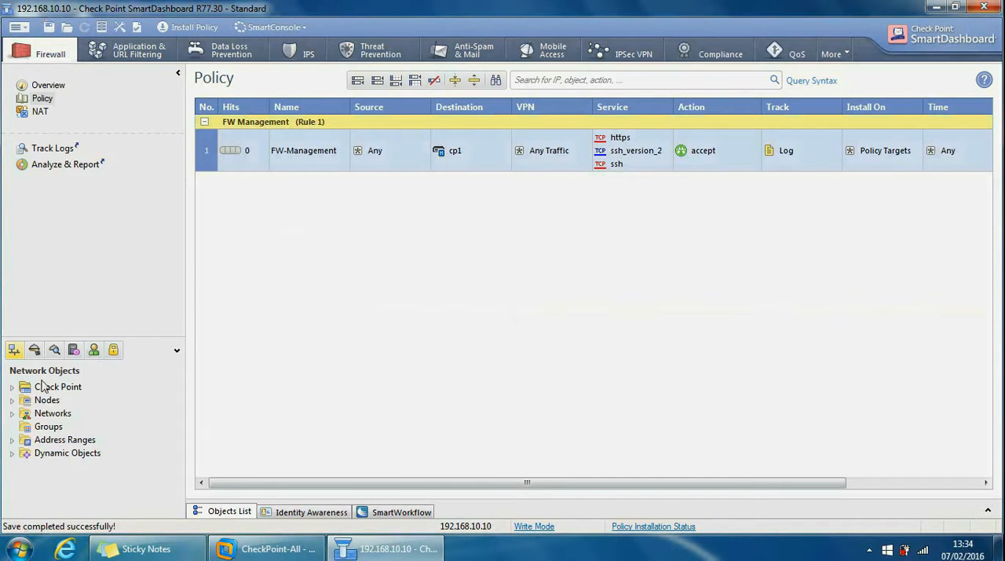
- Delete the Finance and HR network objects and save
click(12, 413)
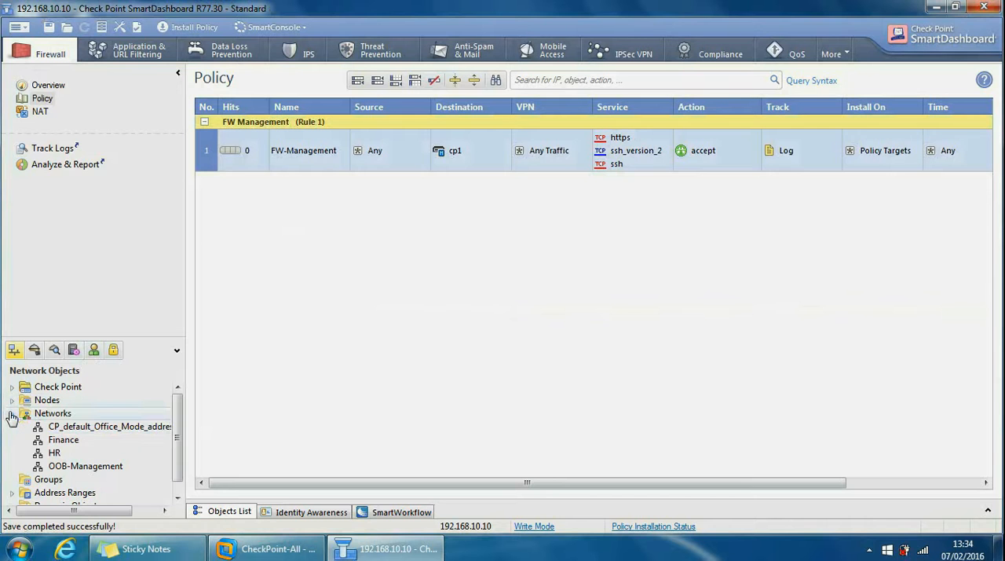
right_click(64, 439)
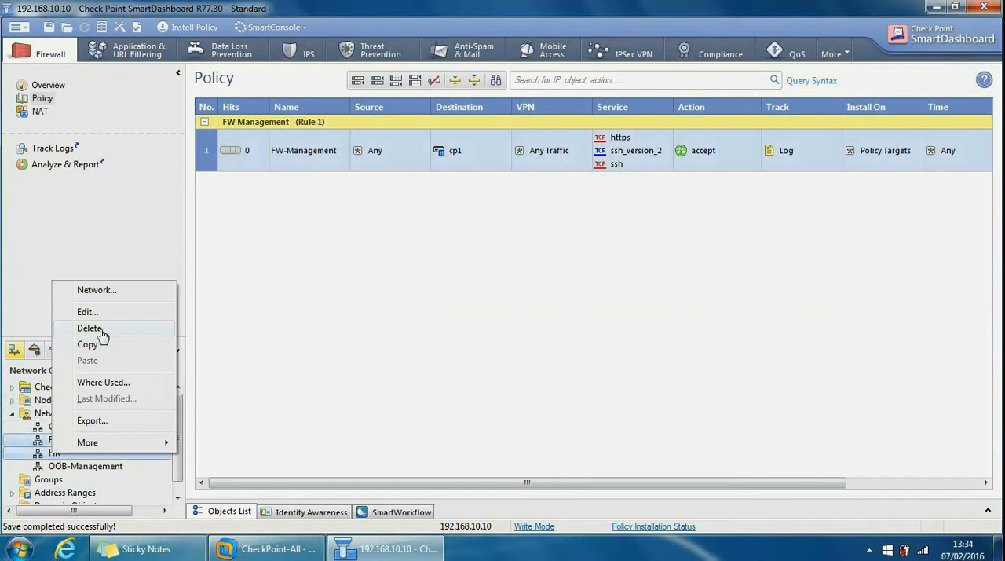
click(89, 327)
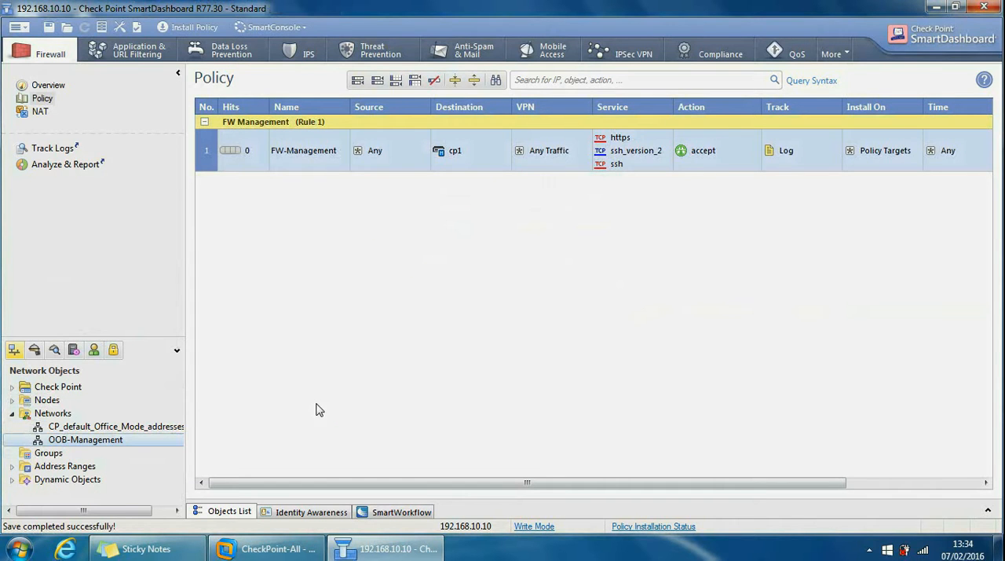
click(49, 27)
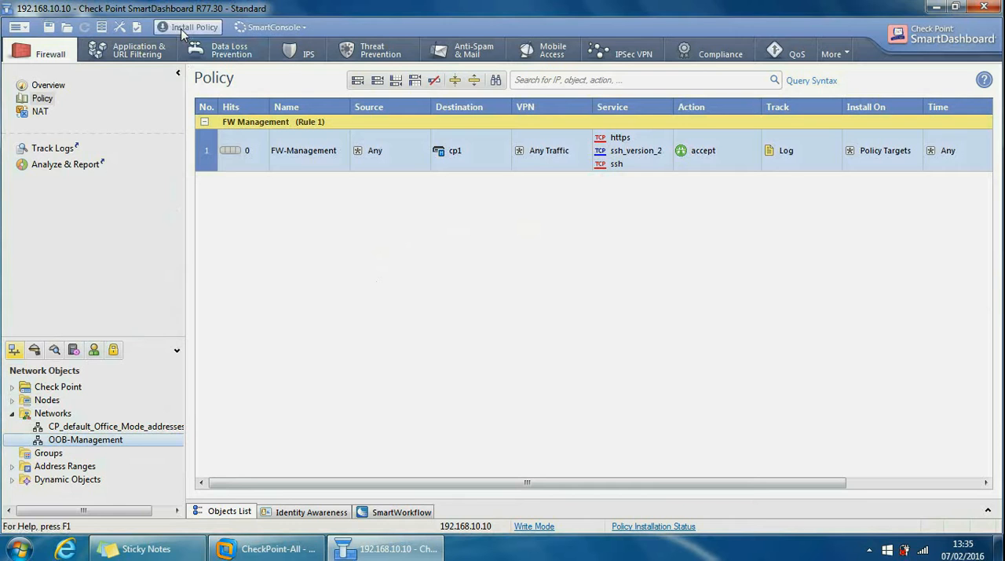
click(194, 27)
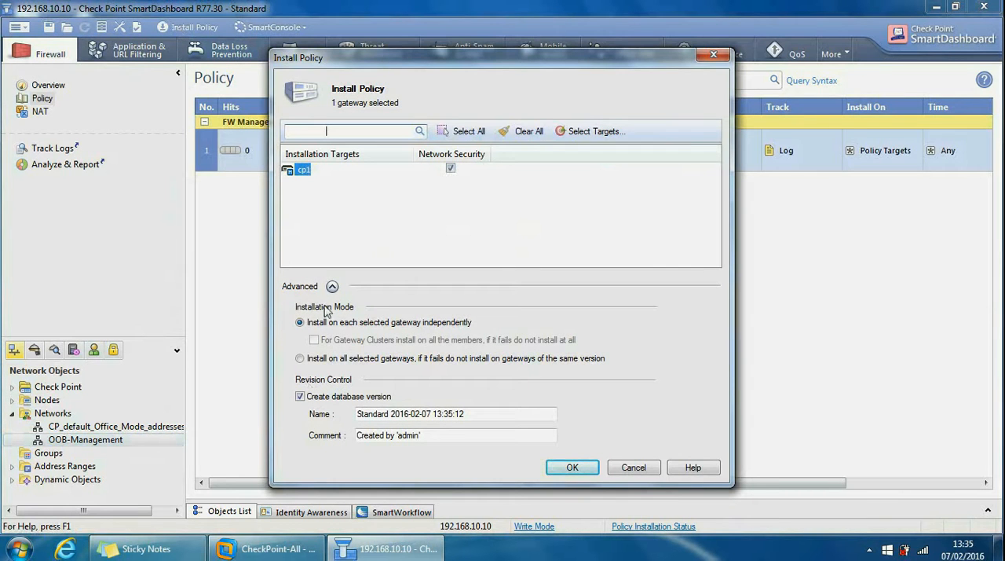
click(331, 286)
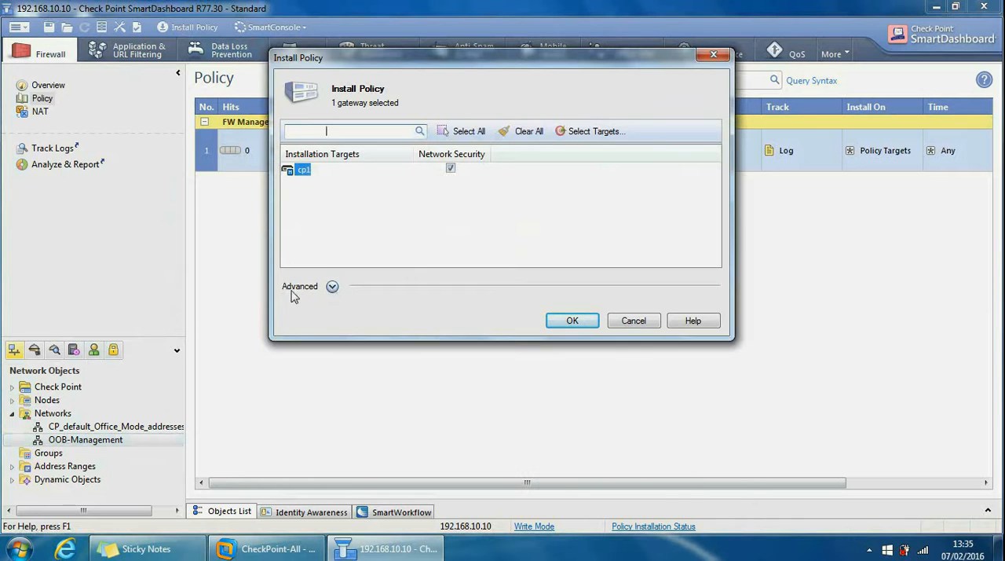
mouse_move(329, 293)
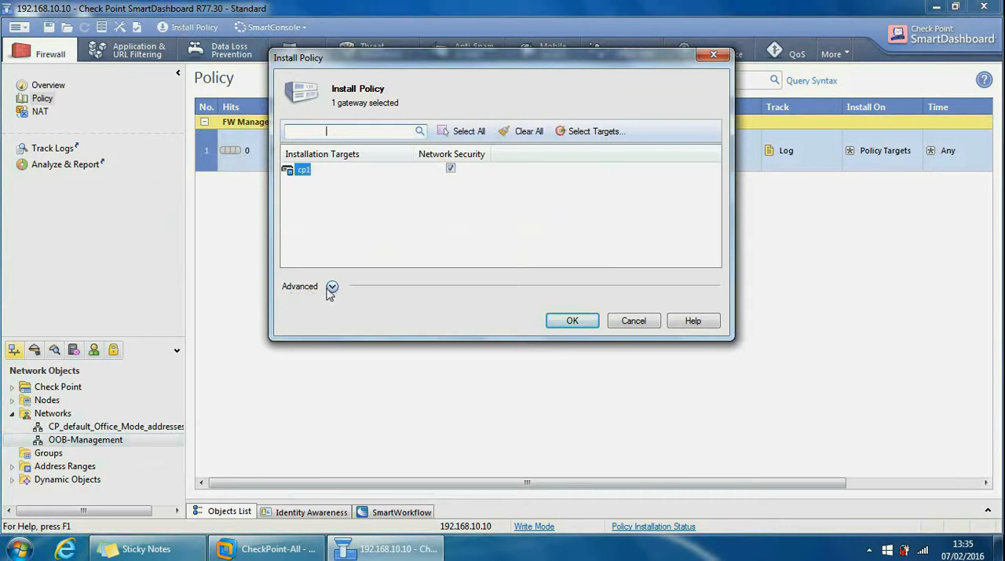
click(332, 286)
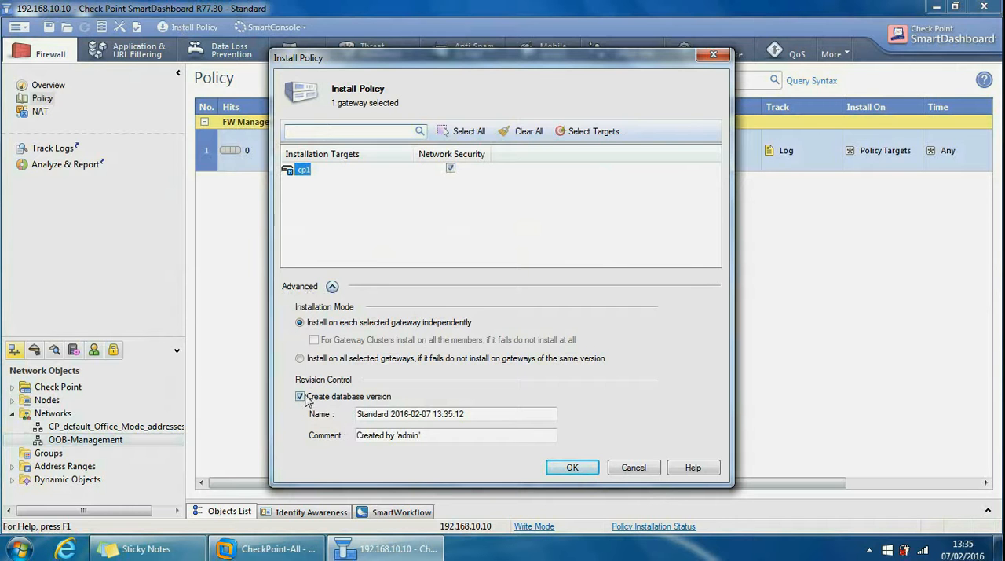
click(573, 467)
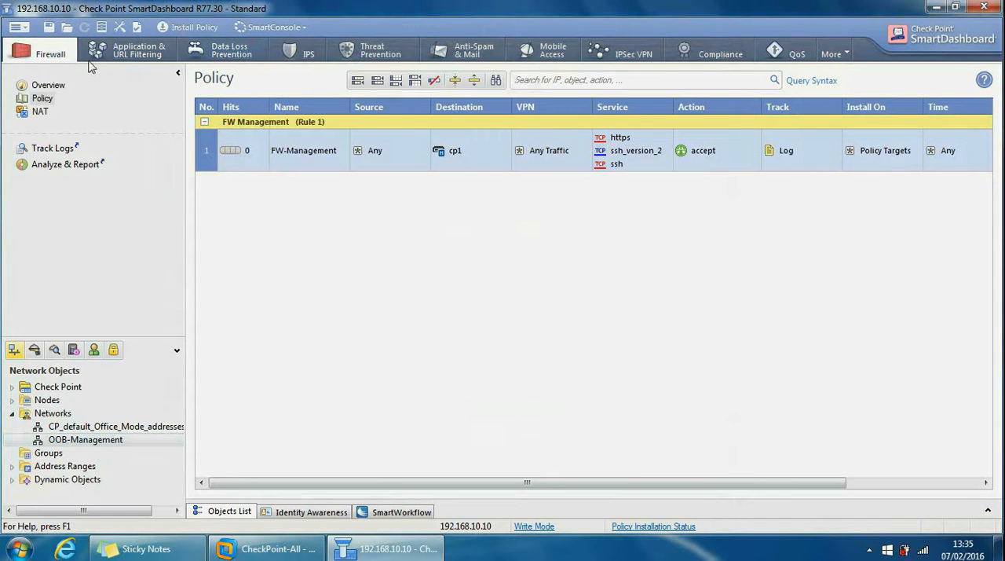
click(18, 26)
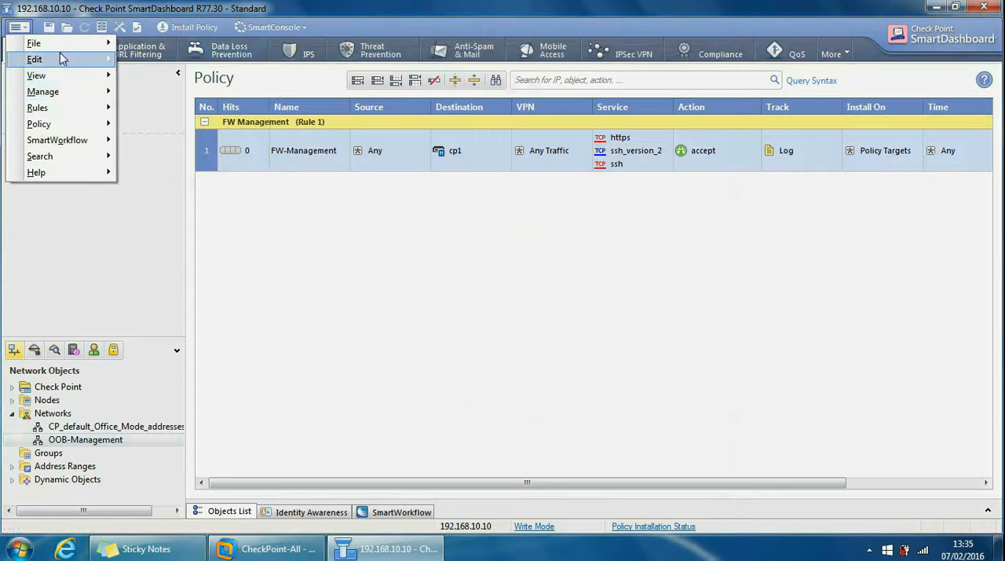
click(33, 43)
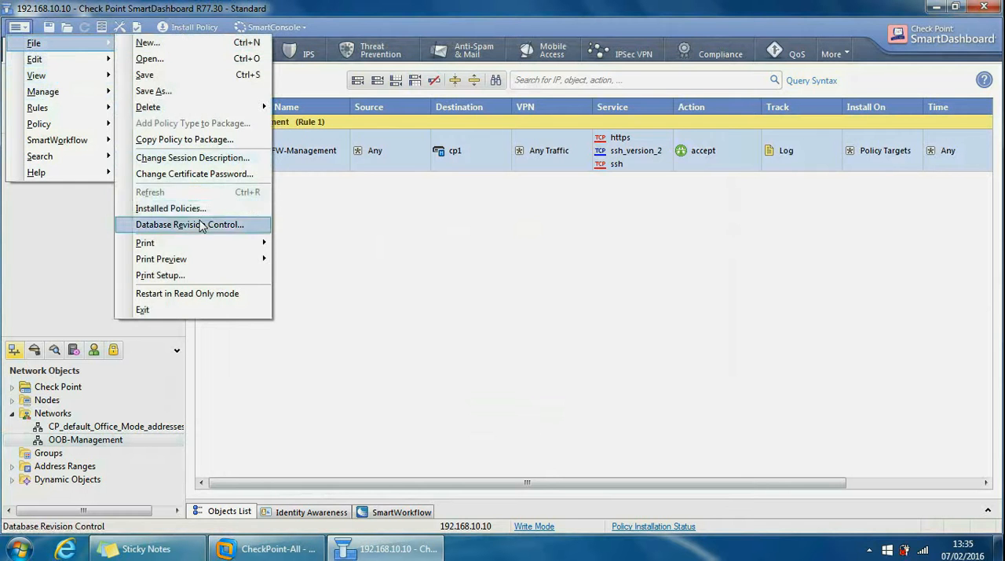
click(189, 224)
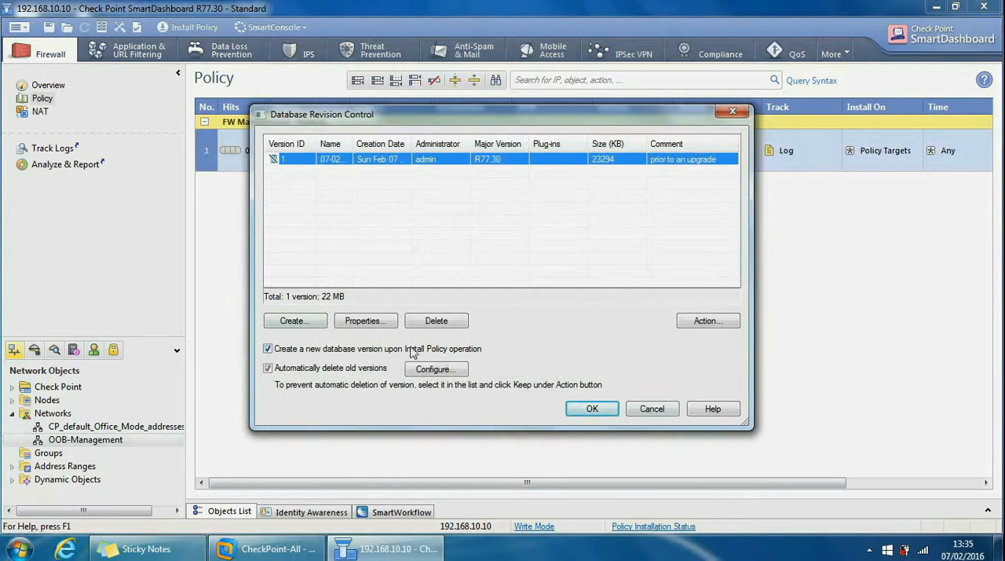
click(592, 408)
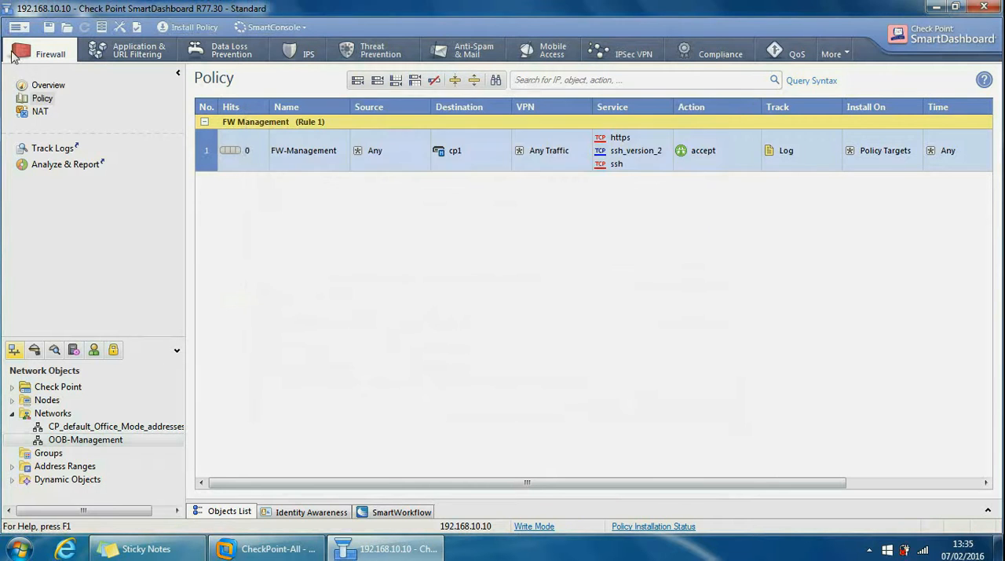
- Install the policy on gateway cp1 with Create database version checked
click(193, 26)
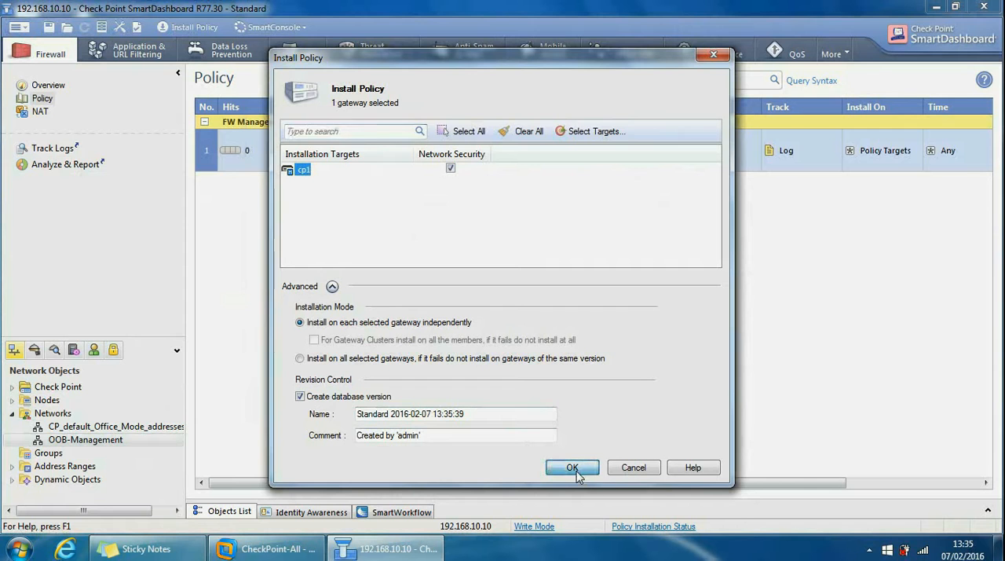
click(572, 467)
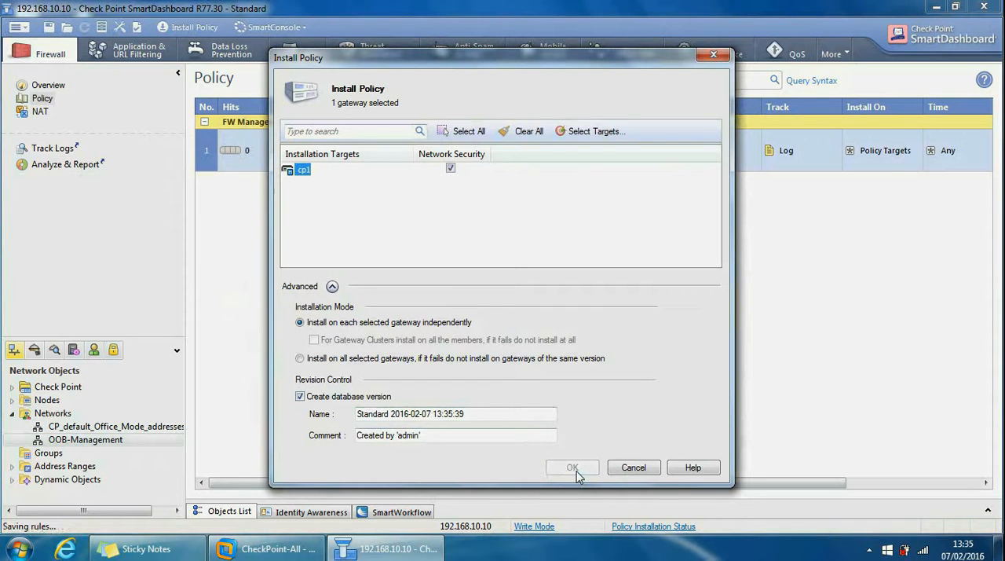
click(572, 467)
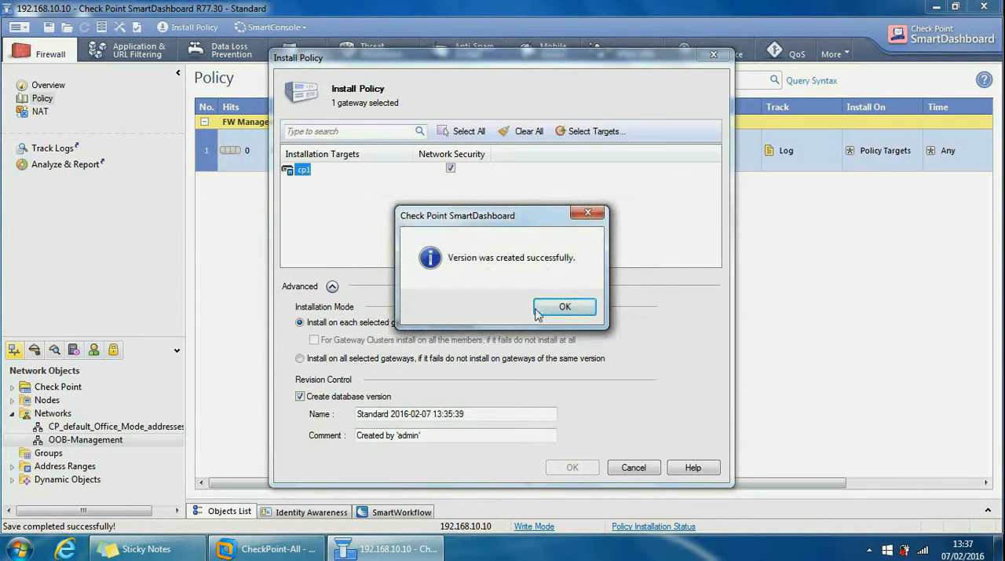
- Acknowledge the created version and close the successful installation progress window
click(565, 307)
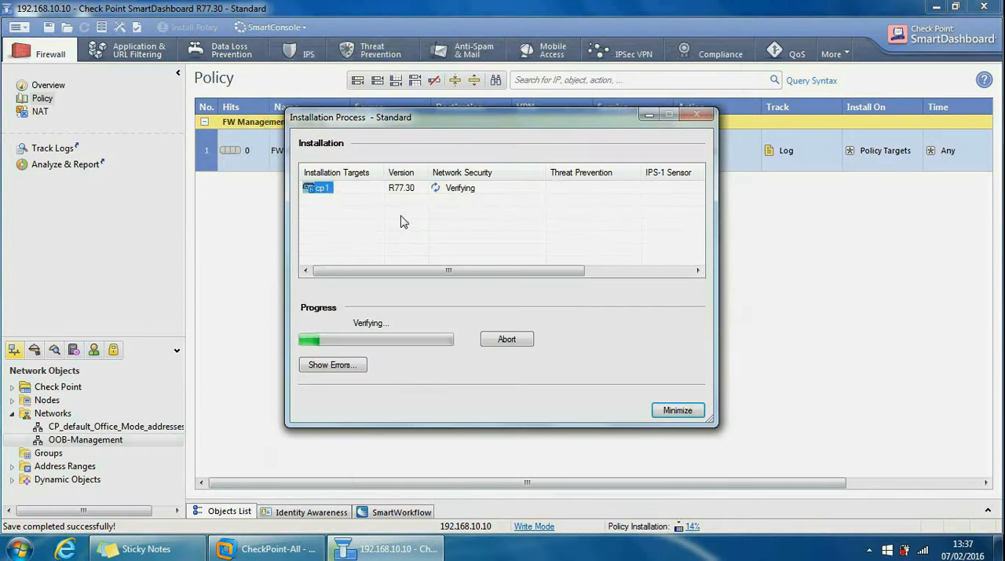
mouse_move(457, 403)
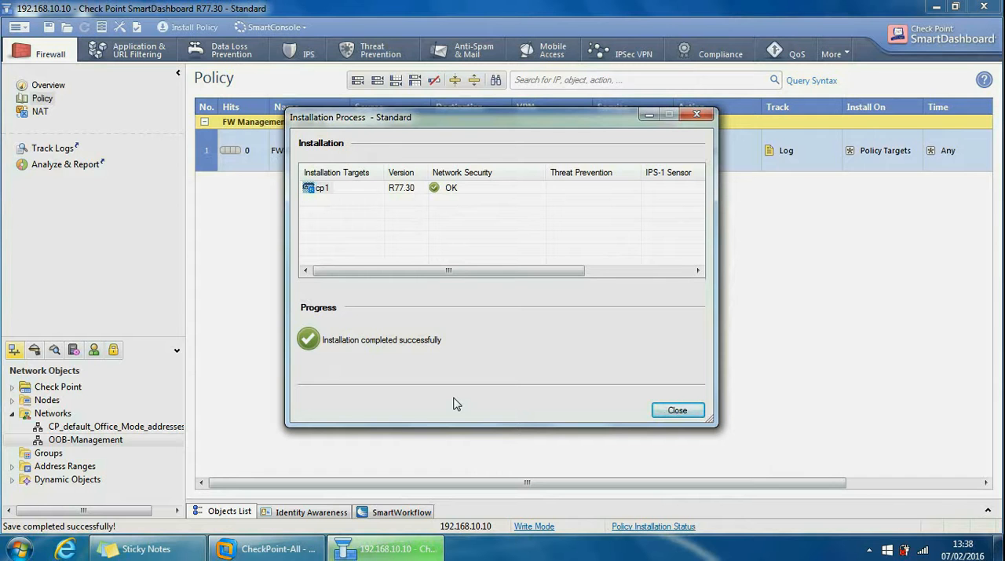
mouse_move(409, 347)
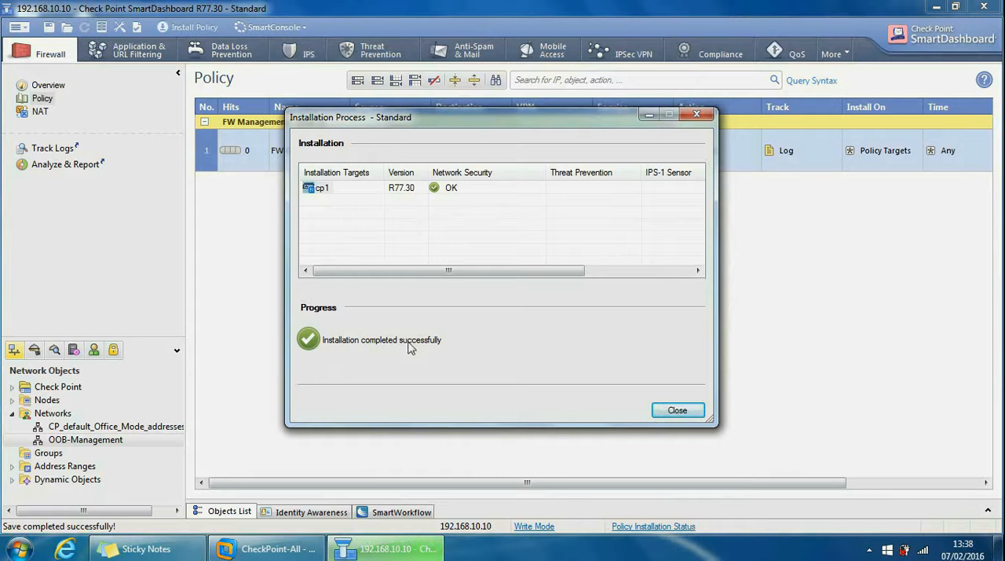
click(676, 409)
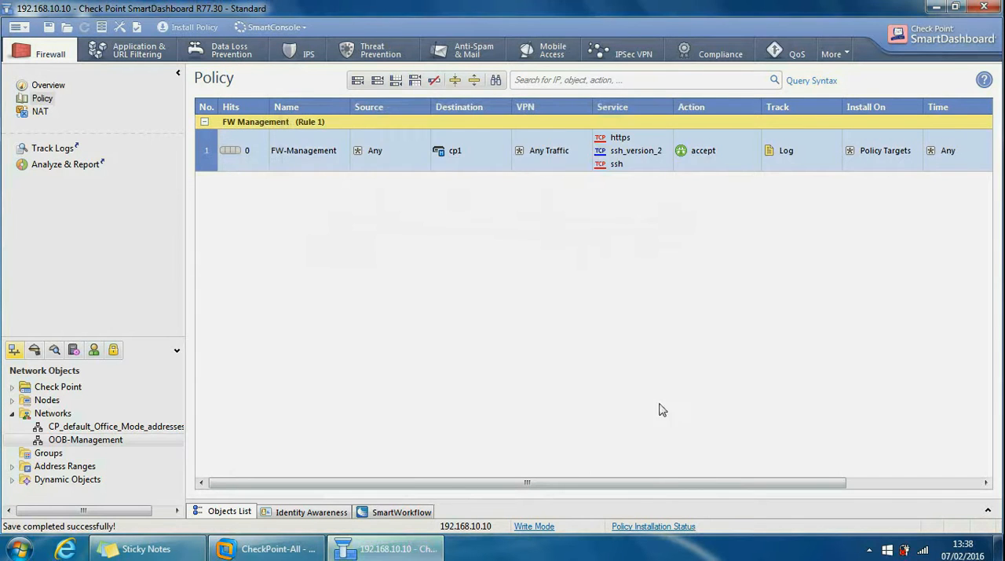
mouse_move(243, 295)
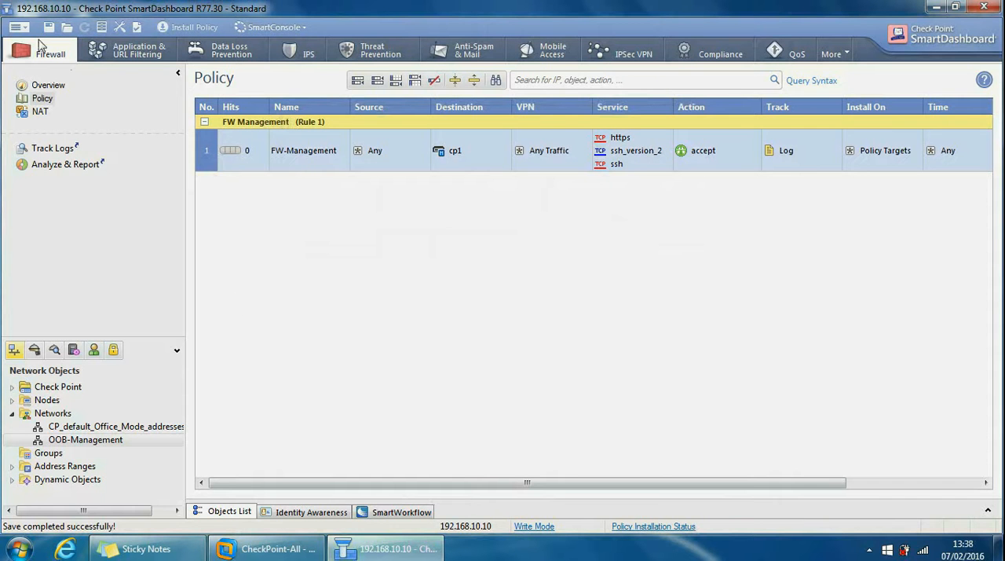
click(34, 43)
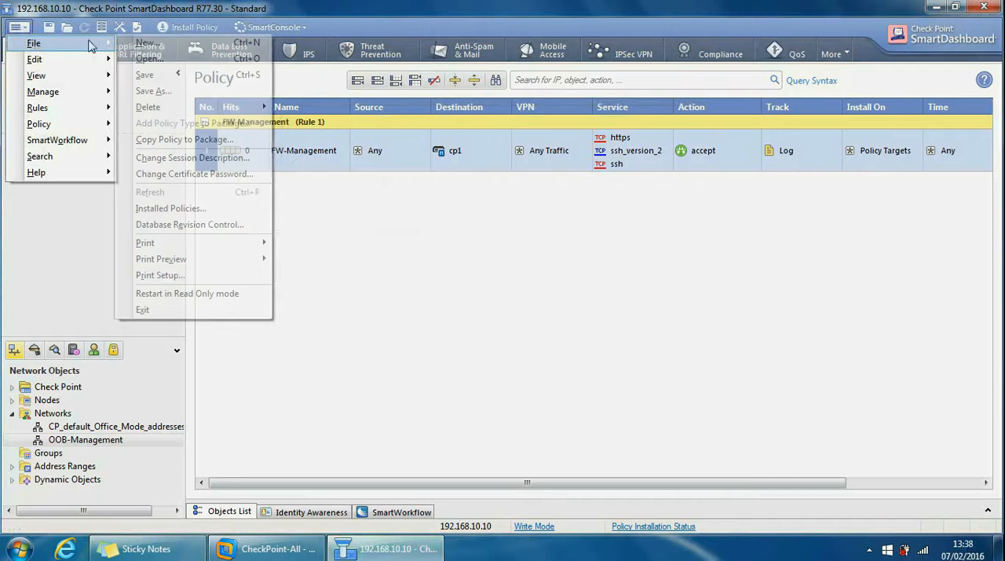
click(190, 224)
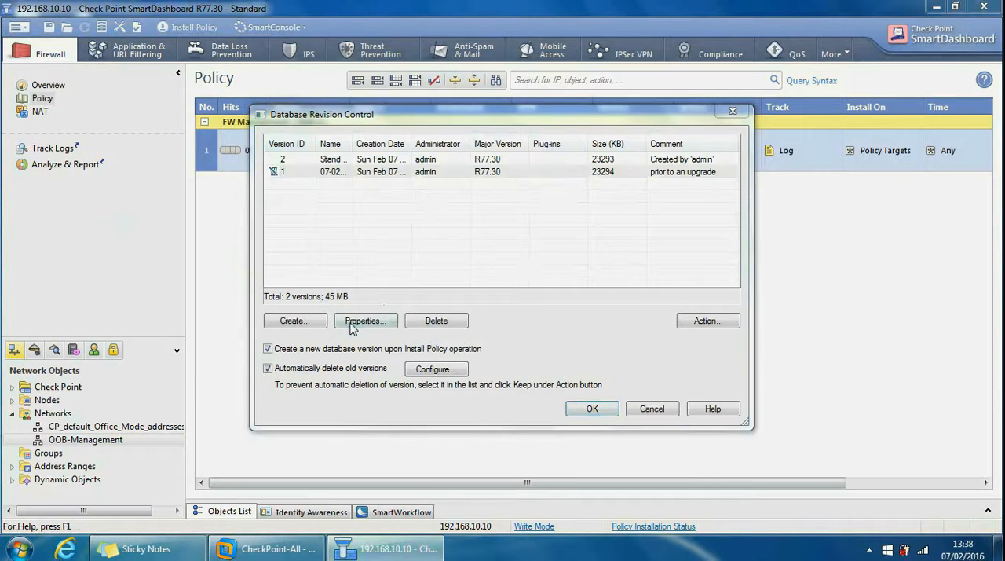
click(363, 320)
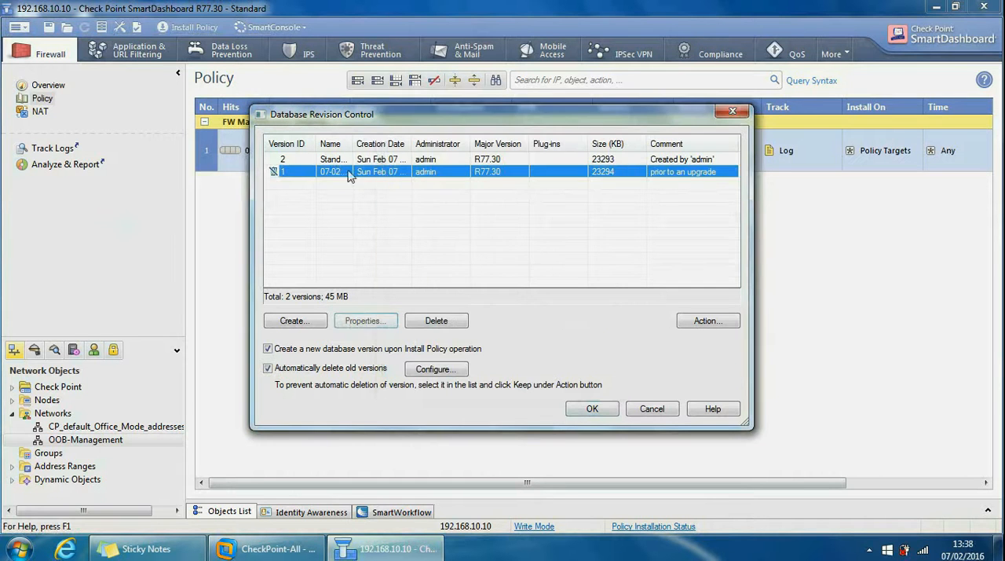
click(365, 320)
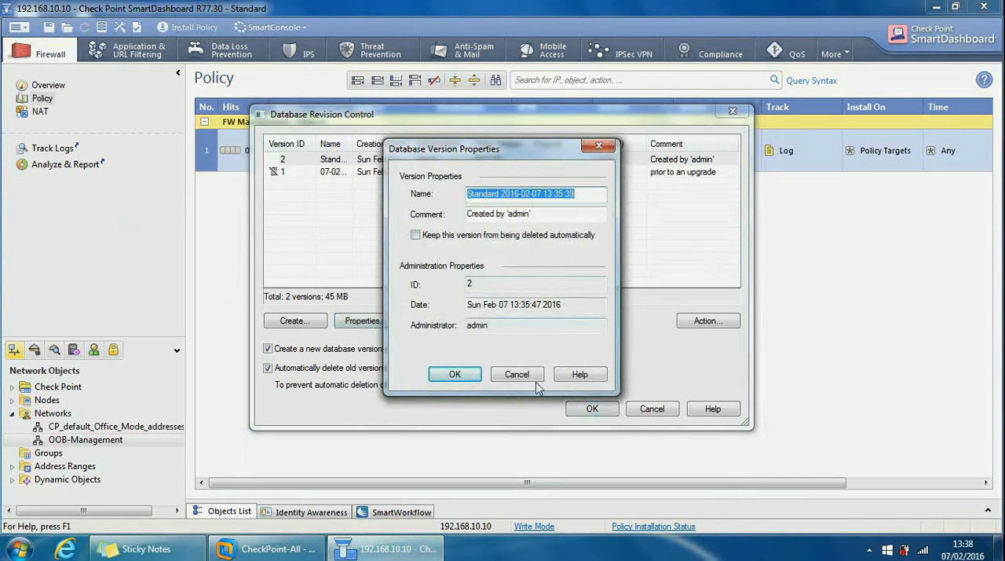
click(455, 374)
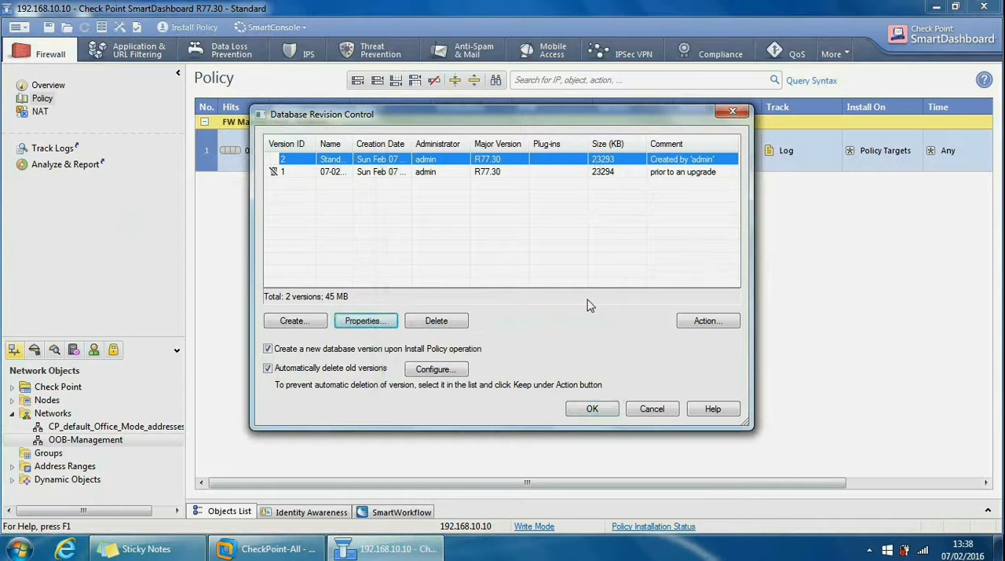
mouse_move(706, 321)
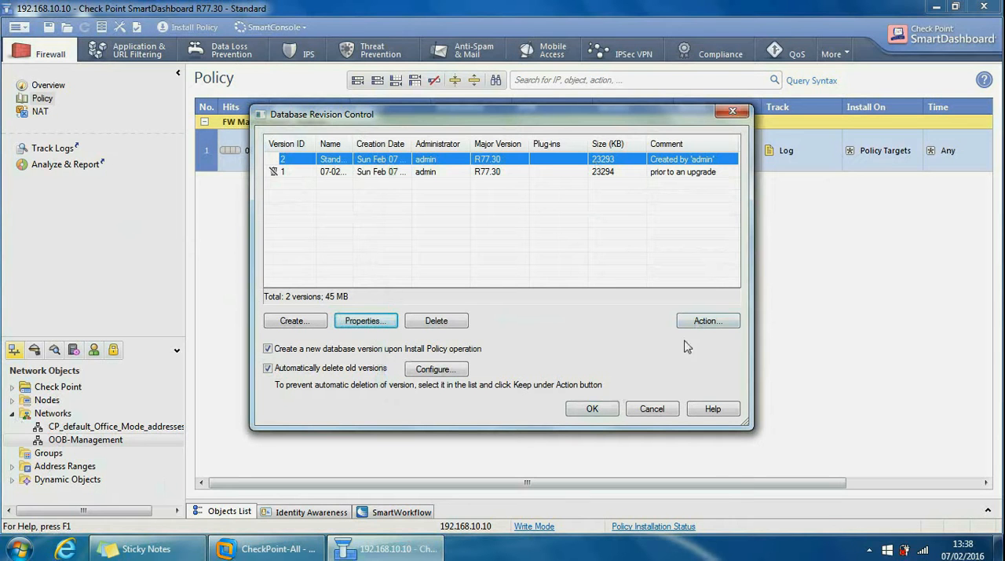
click(706, 320)
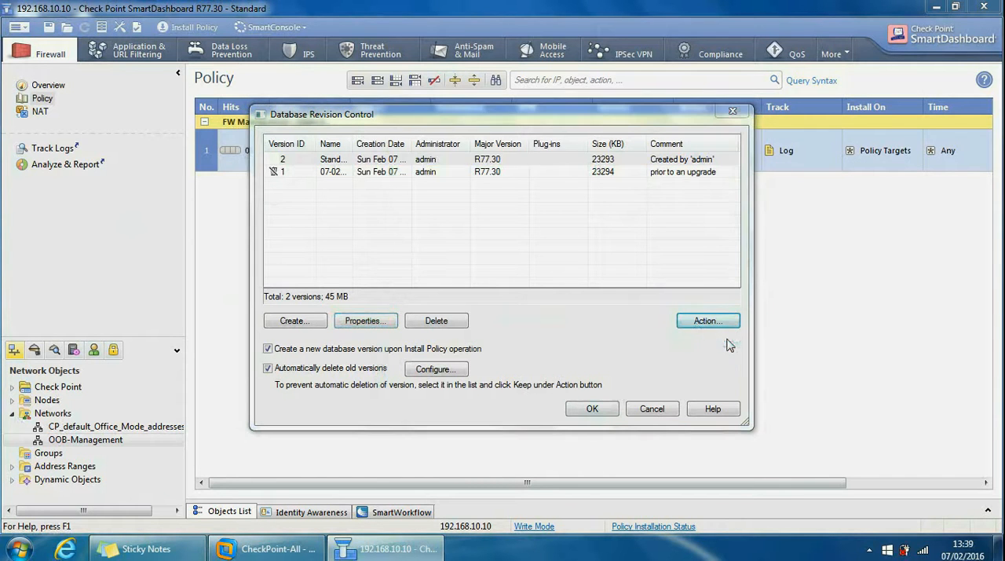
click(707, 320)
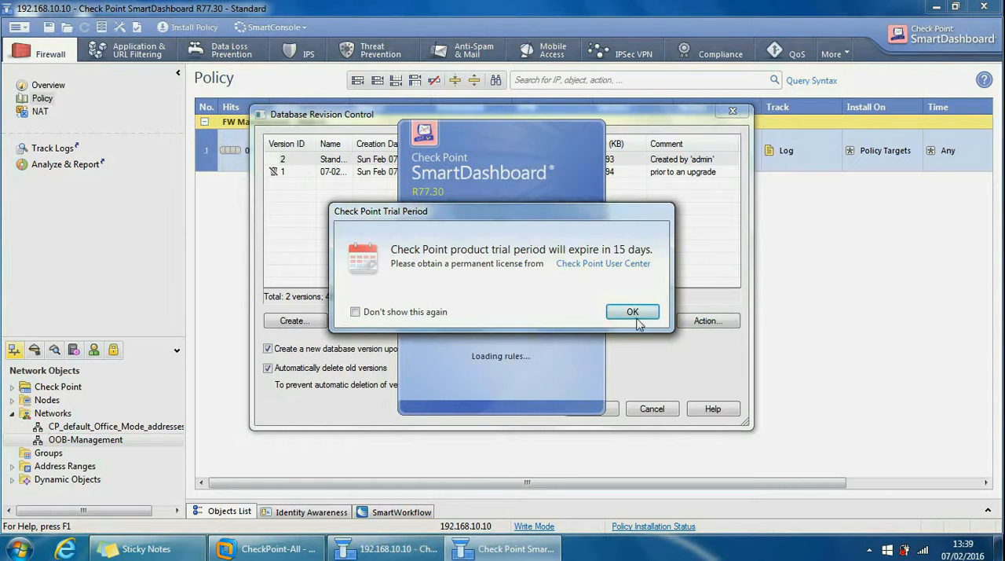
click(632, 311)
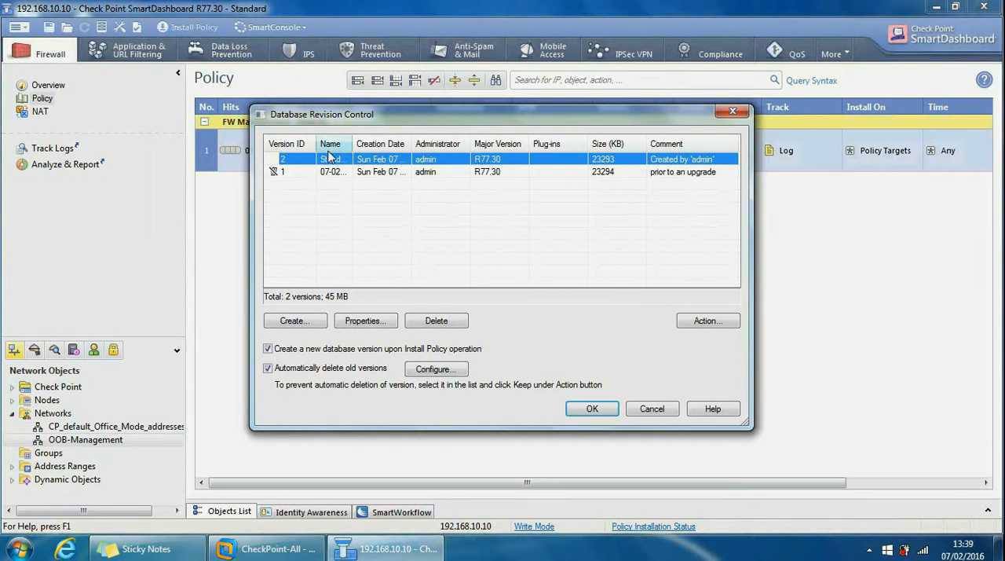
- View version 1 read-only, dismiss the trial notice, and expand Networks to see its objects
click(353, 171)
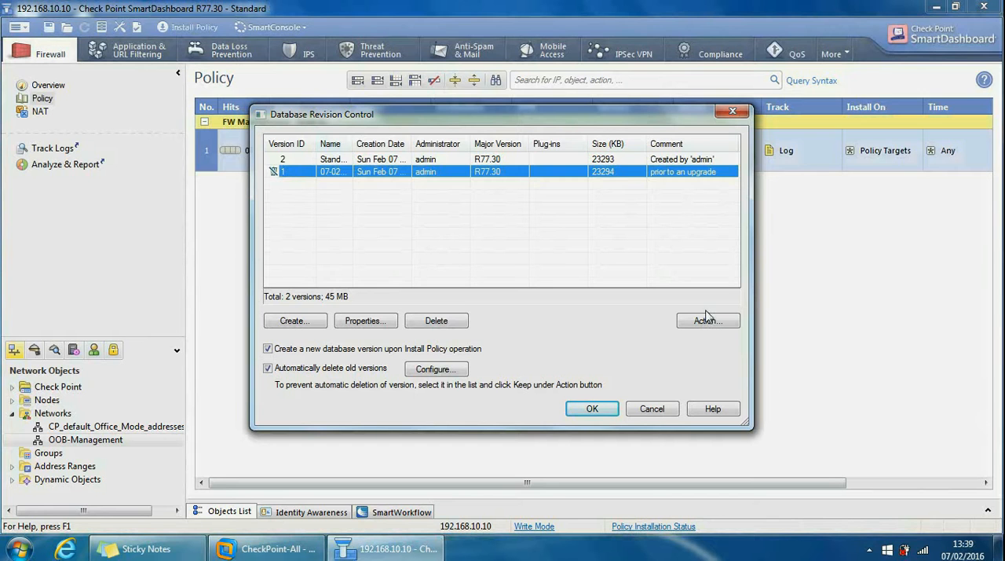
click(707, 320)
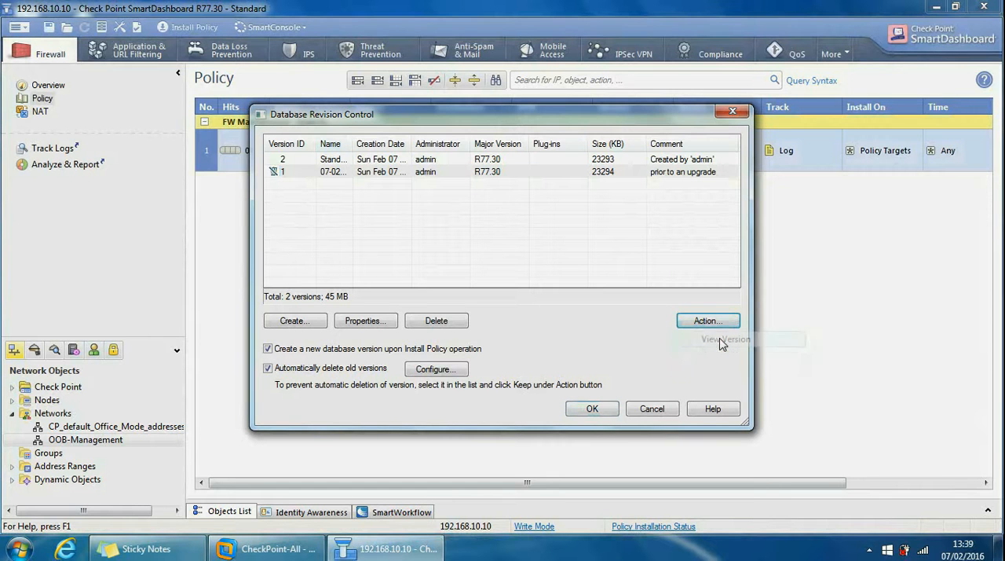
click(724, 338)
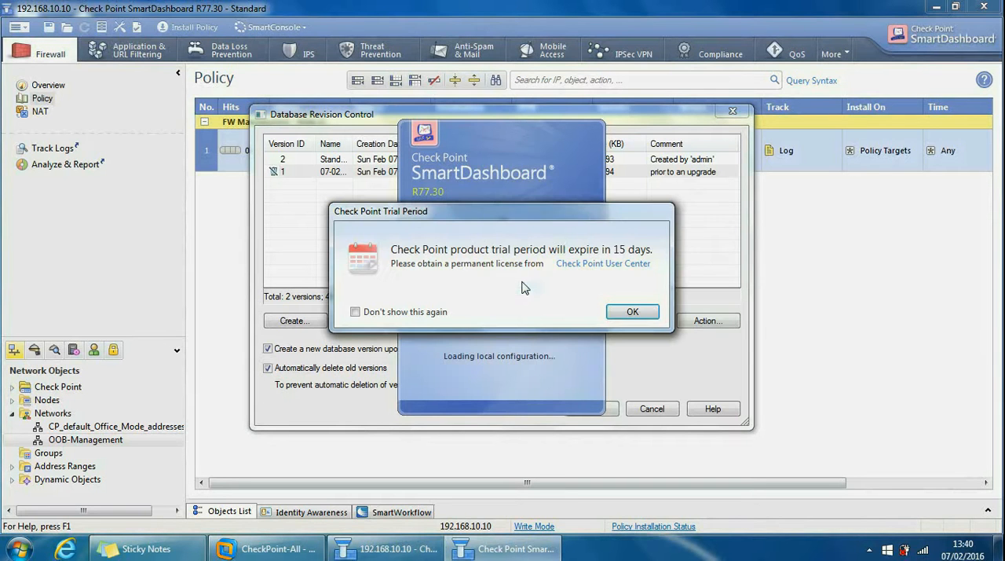
click(632, 311)
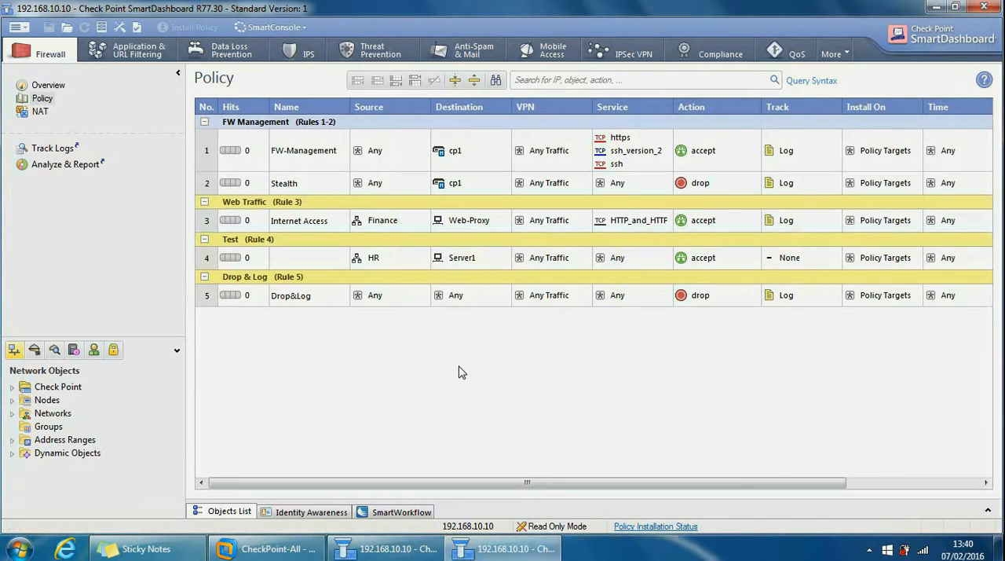
mouse_move(282, 199)
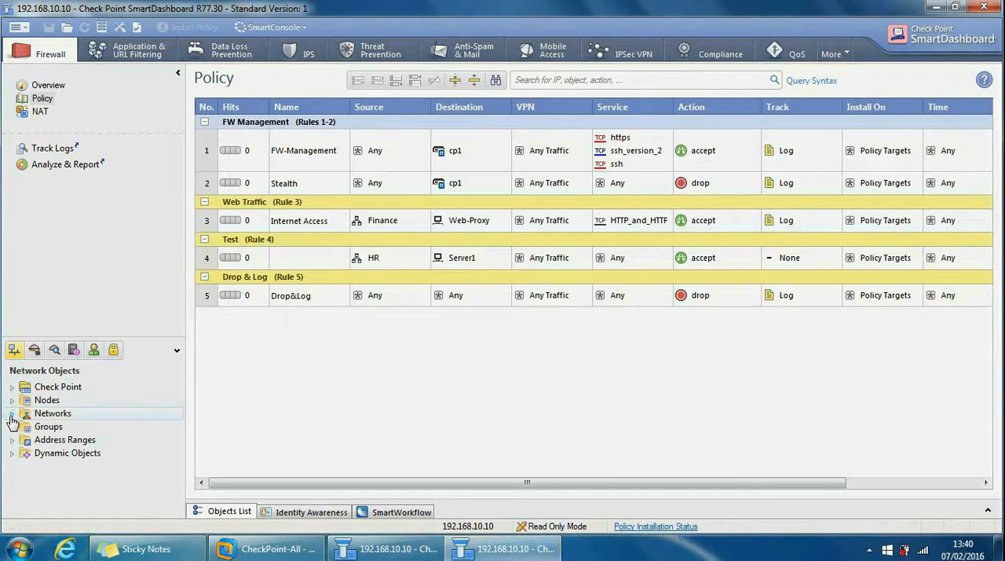
click(13, 413)
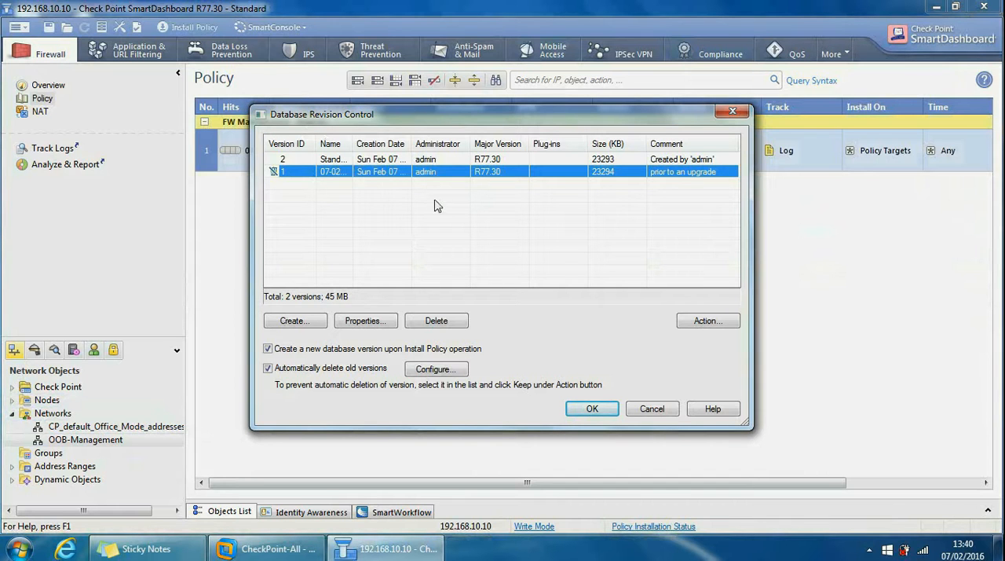
mouse_move(420, 176)
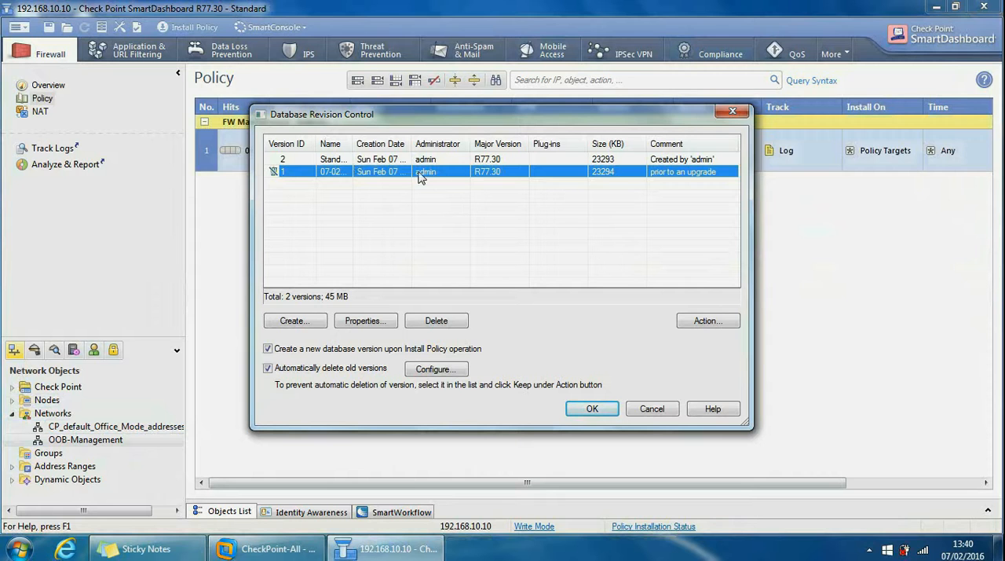
- Restore version 1 with 'entire database except users database' selected and proceed to verification
click(707, 320)
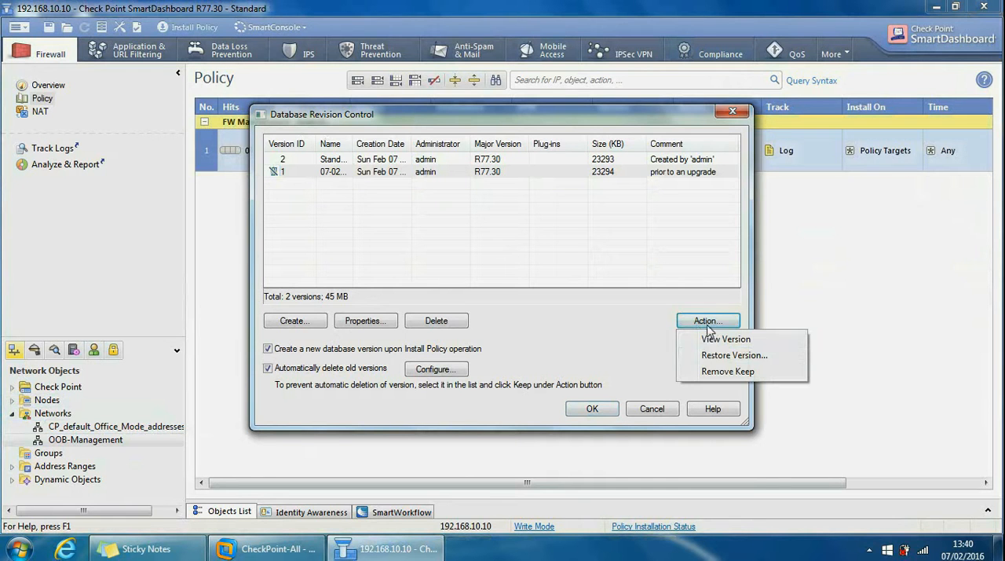
click(734, 355)
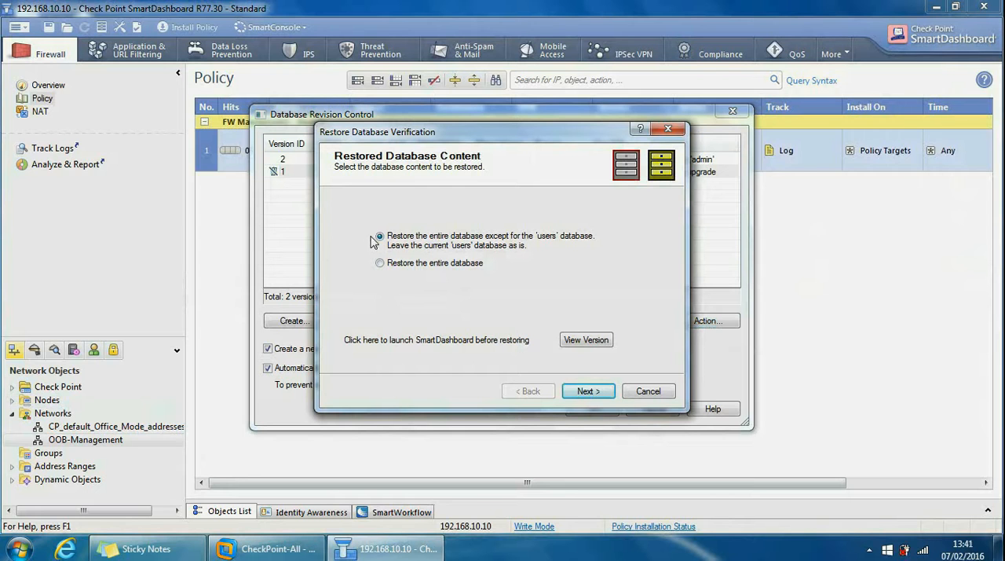
click(379, 235)
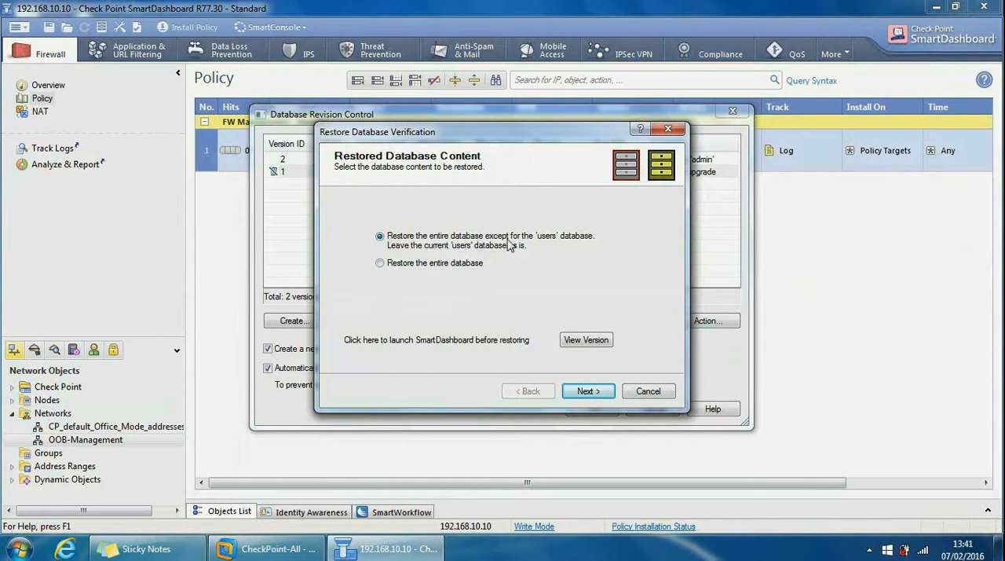
mouse_move(450, 253)
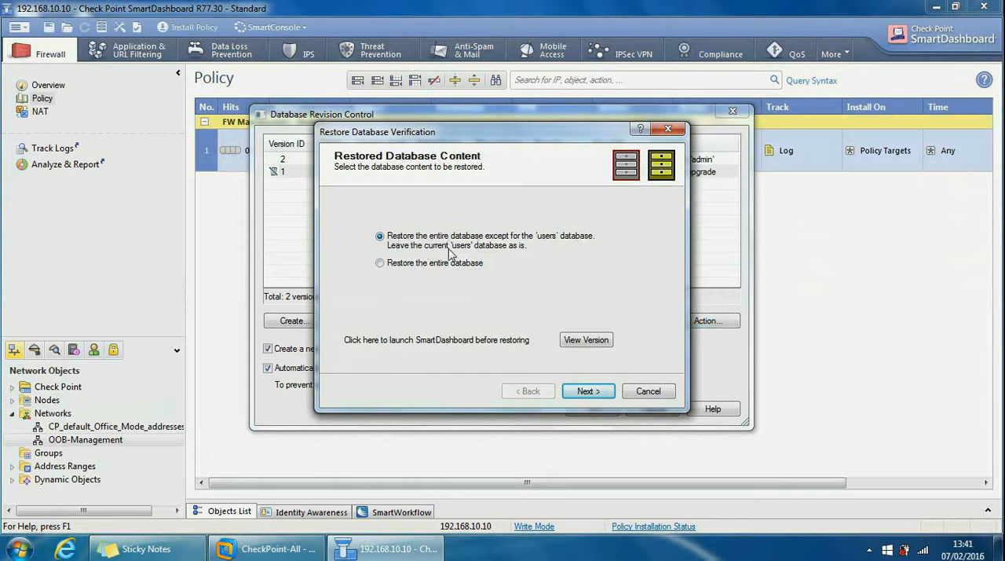
mouse_move(529, 323)
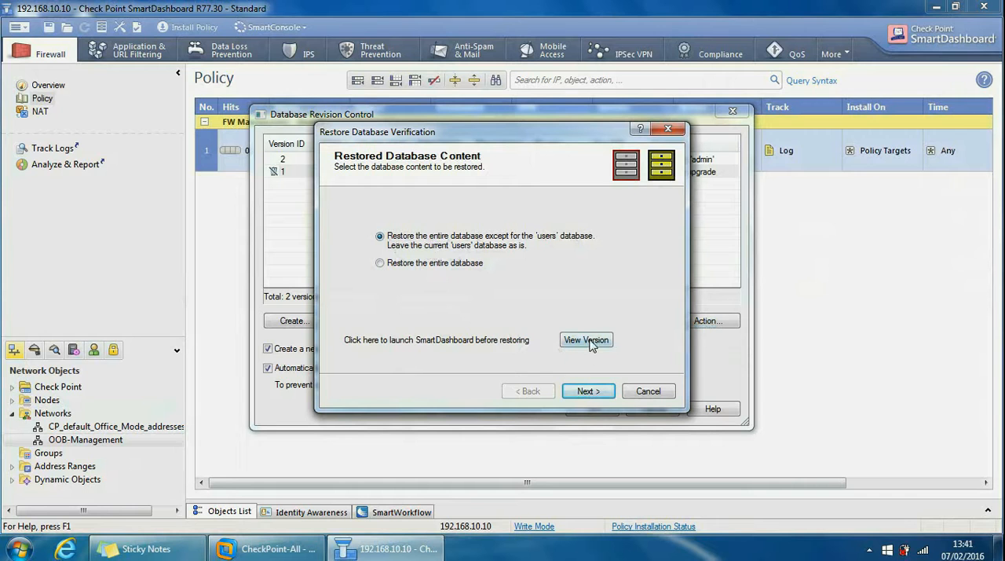
mouse_move(640, 341)
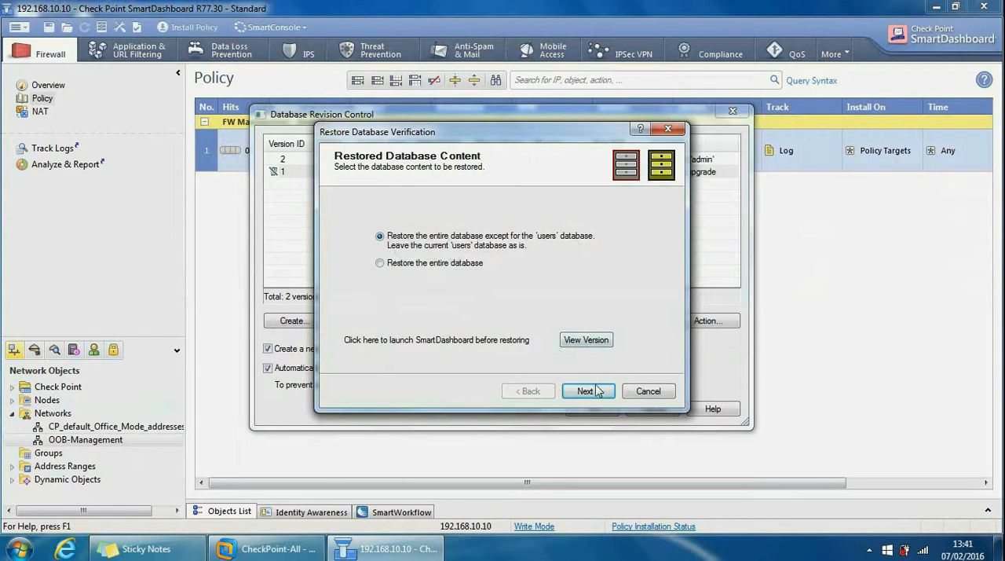
click(584, 391)
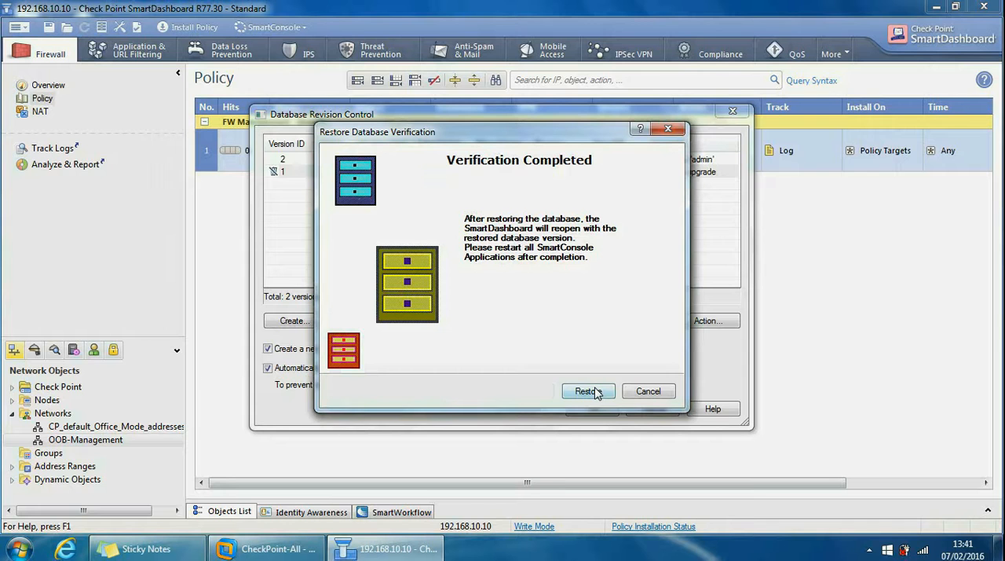
mouse_move(479, 229)
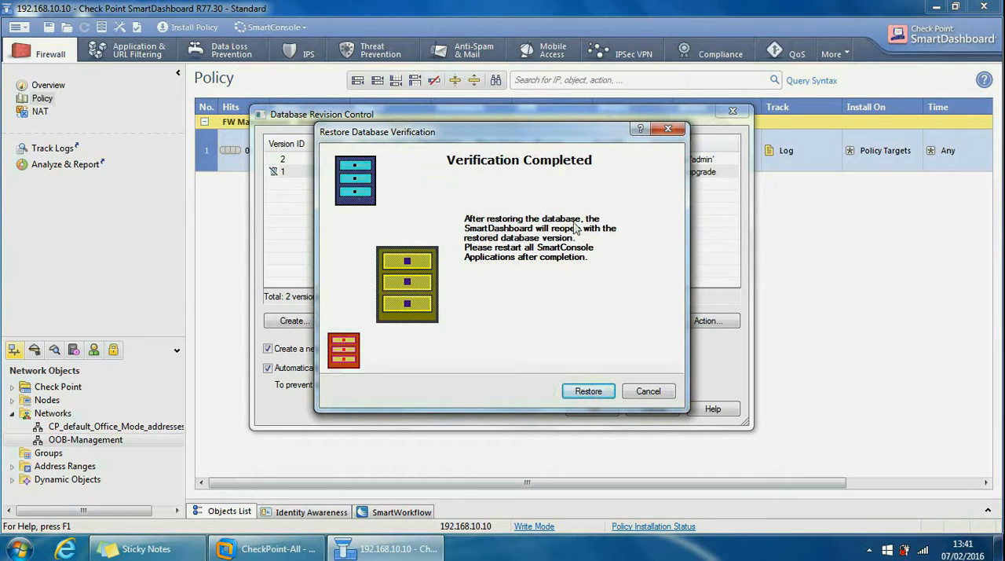
mouse_move(559, 237)
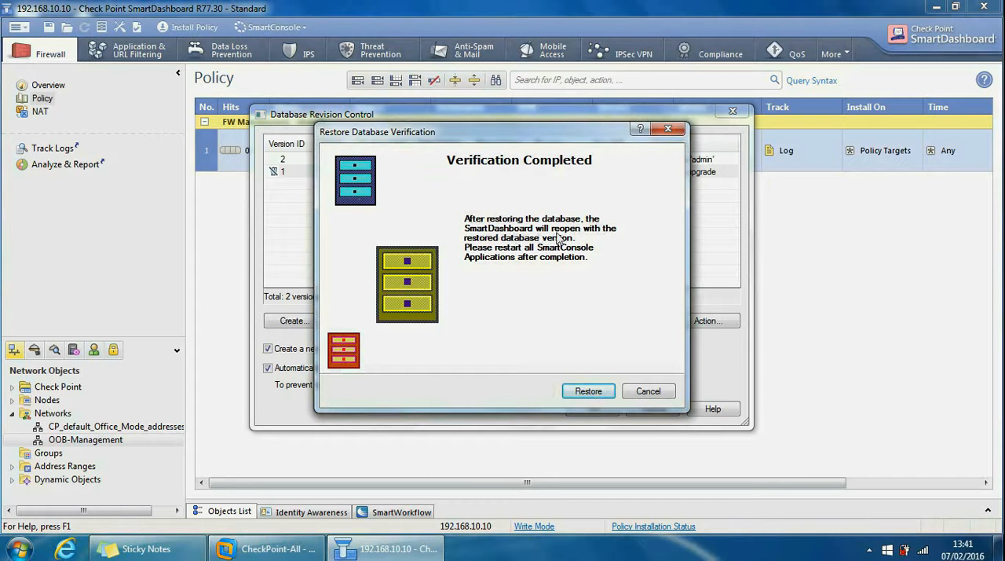
mouse_move(542, 249)
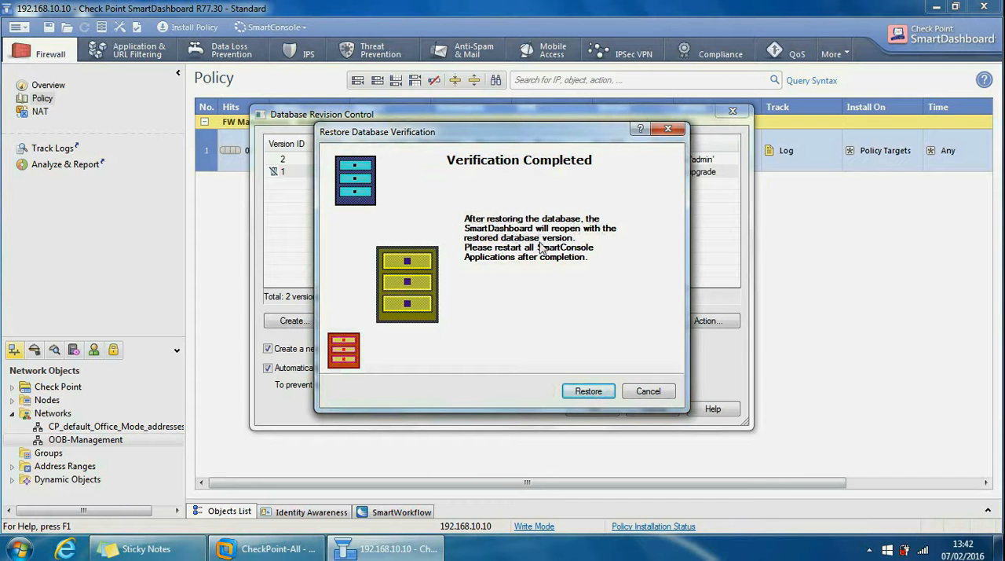
mouse_move(582, 259)
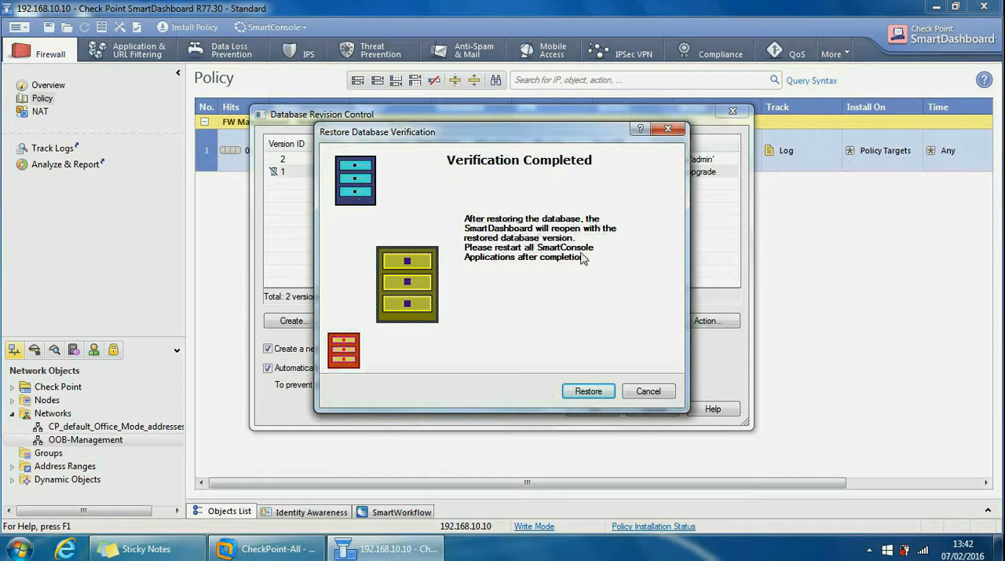
mouse_move(572, 267)
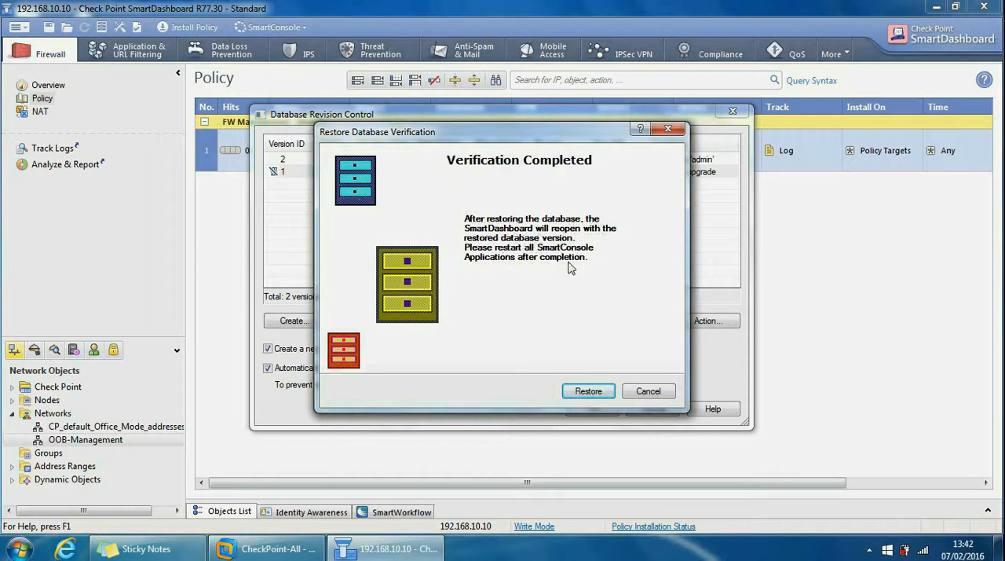
- Confirm the Restore once verification of version 1 completes
click(588, 391)
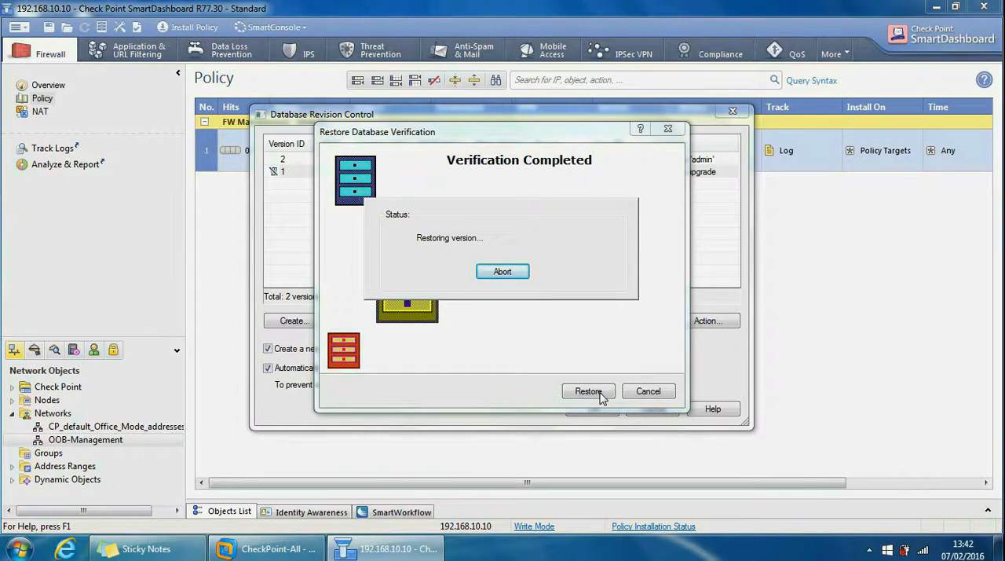
click(588, 391)
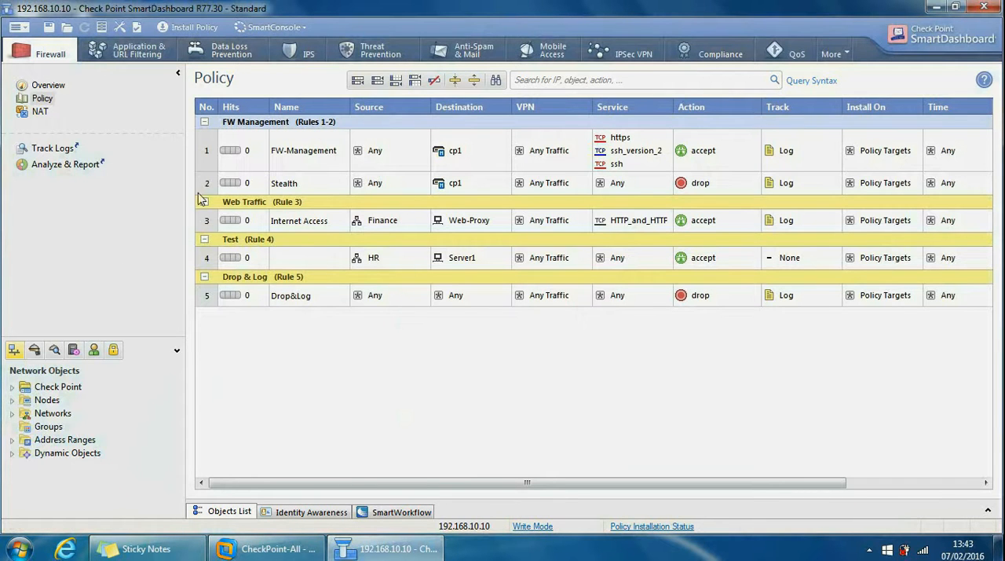
mouse_move(136, 198)
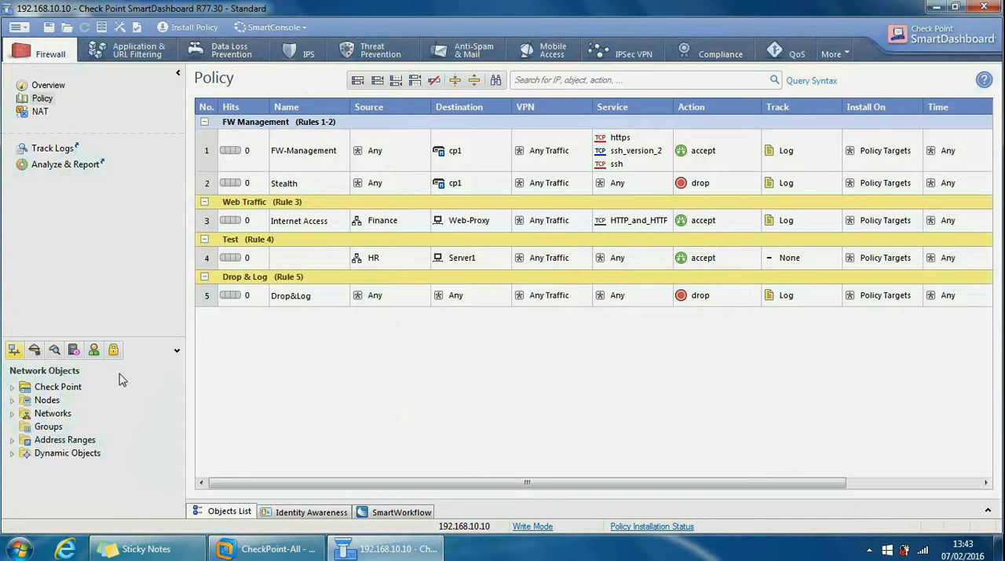
- Expand Networks to confirm Finance and HR are listed again
click(12, 412)
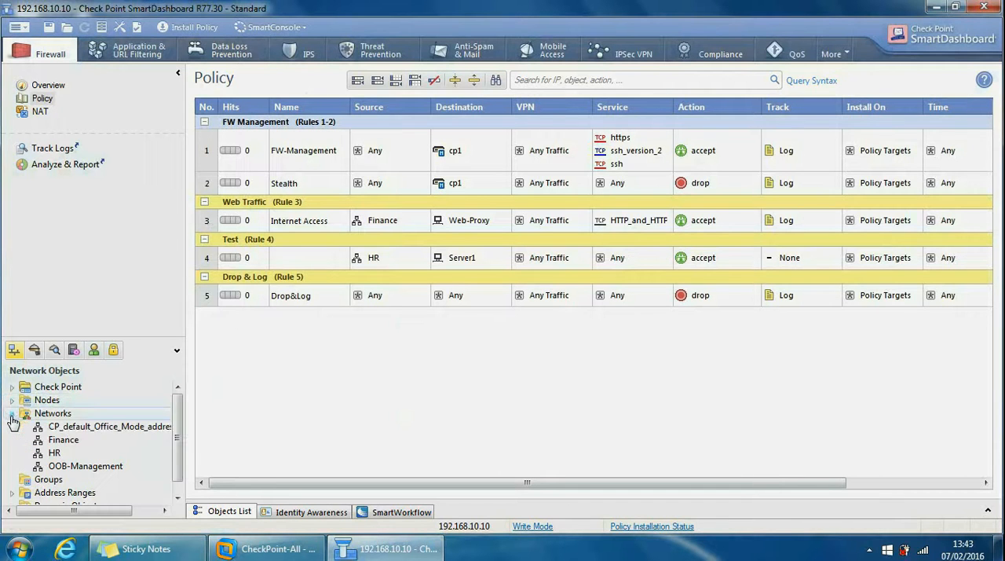